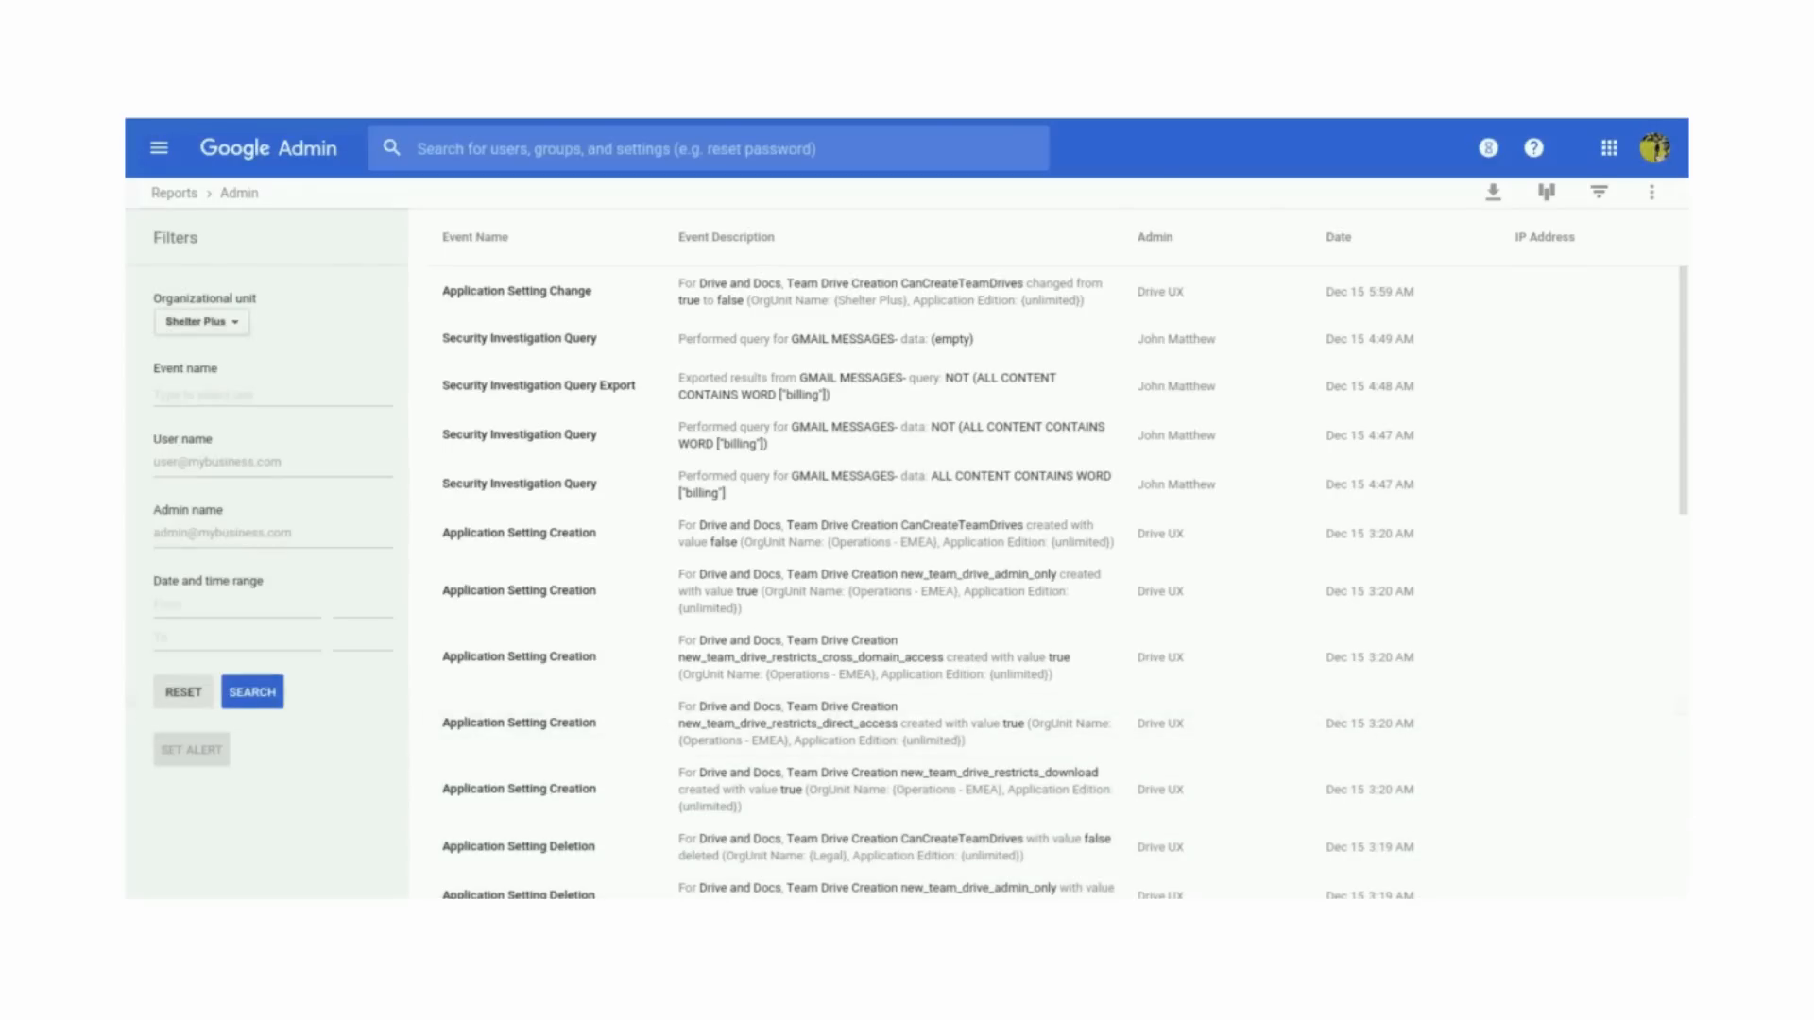
Filter the admin audit events to the Engineering organizational unit and run the search.
click(201, 321)
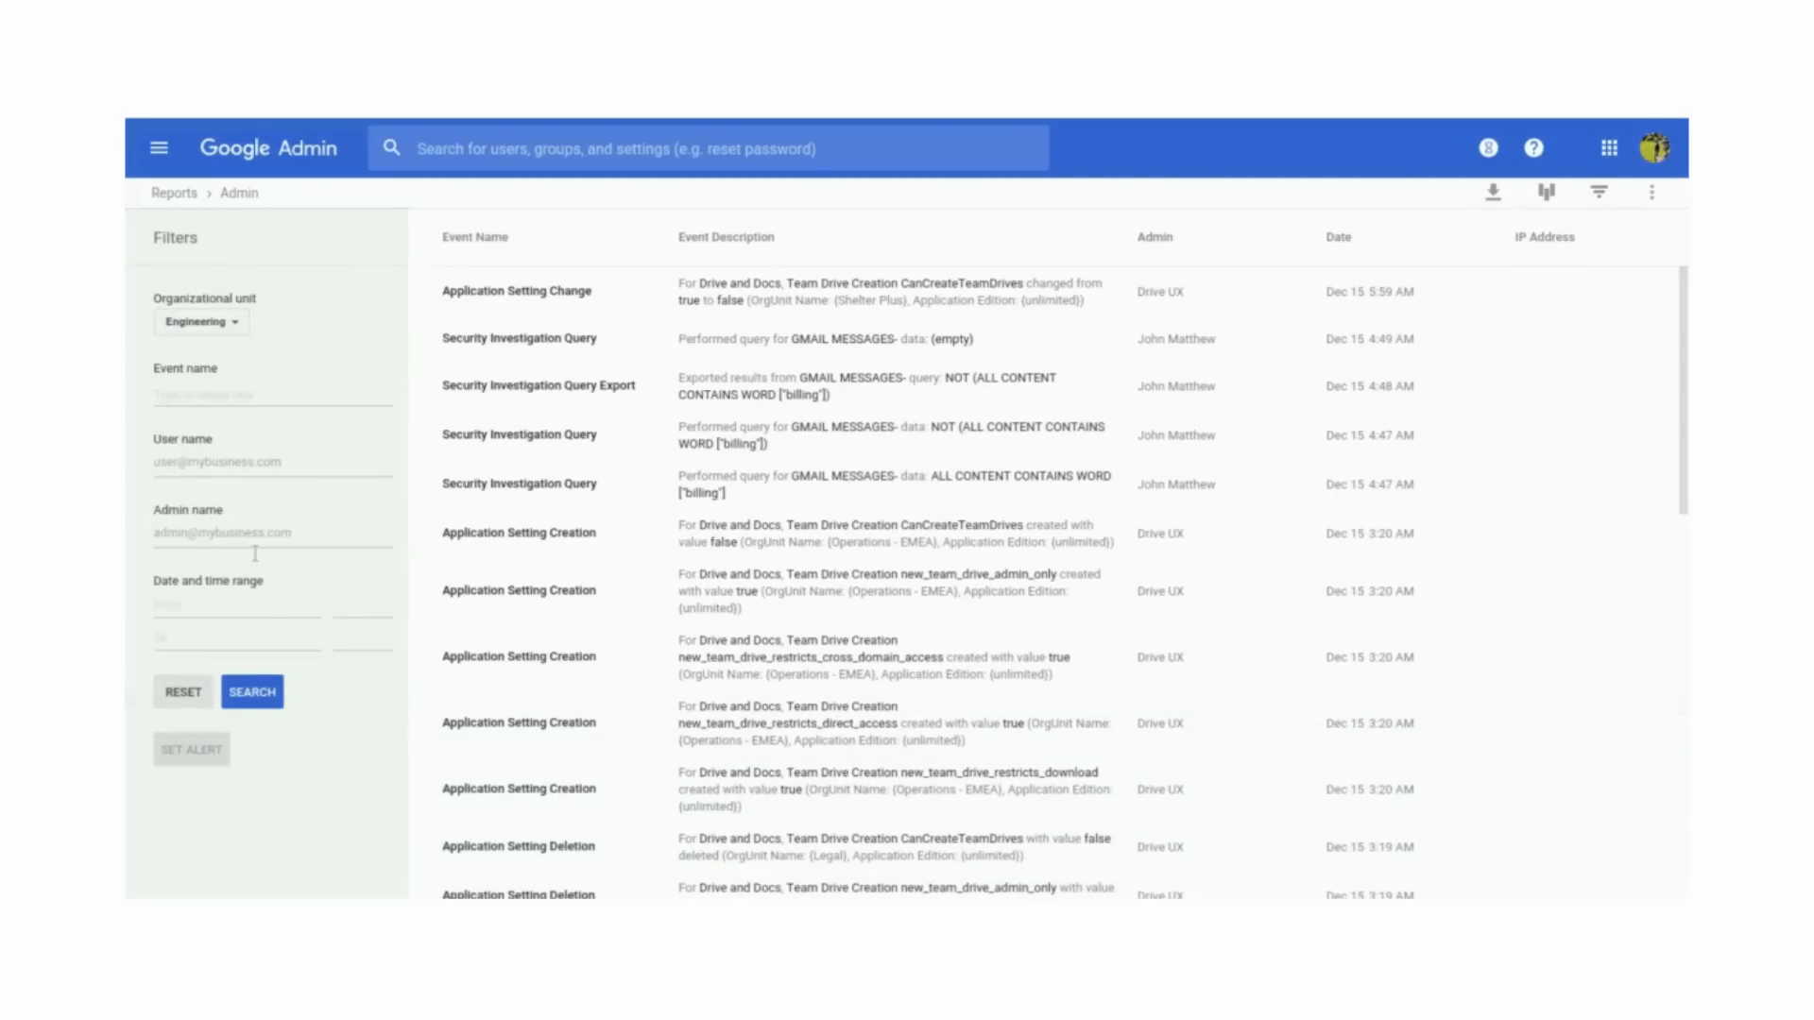
click(252, 690)
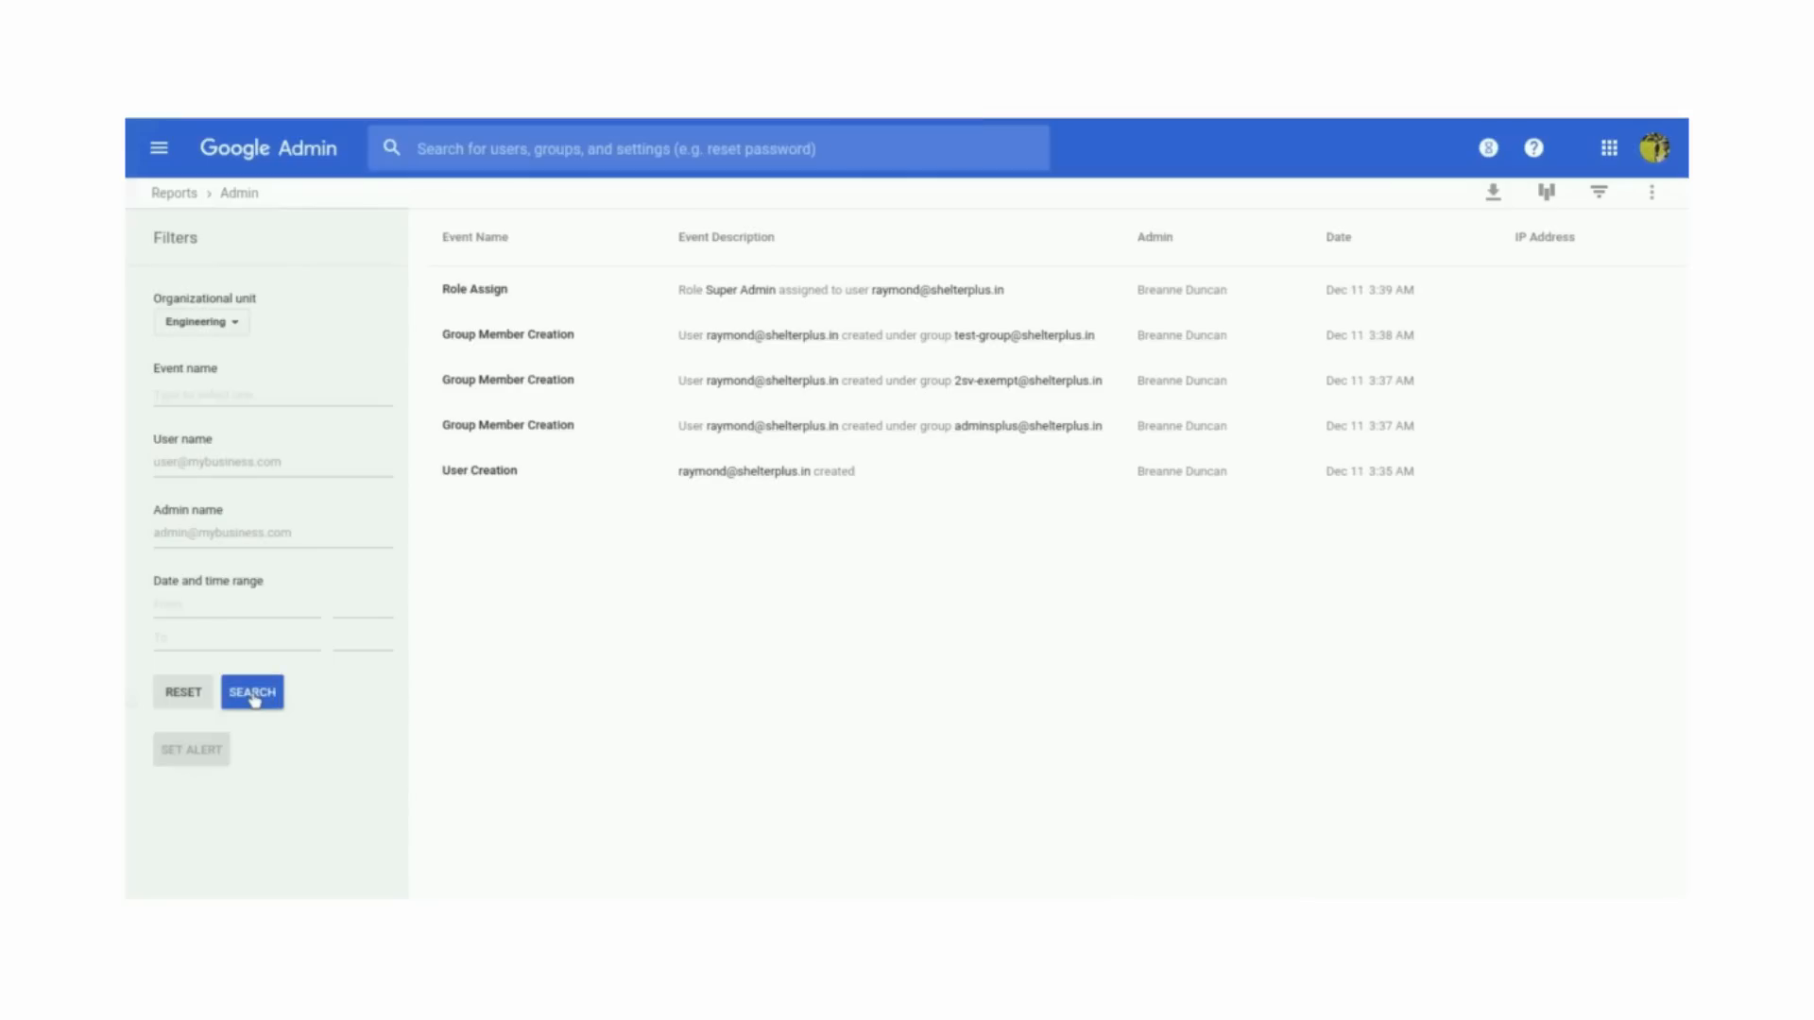
click(252, 691)
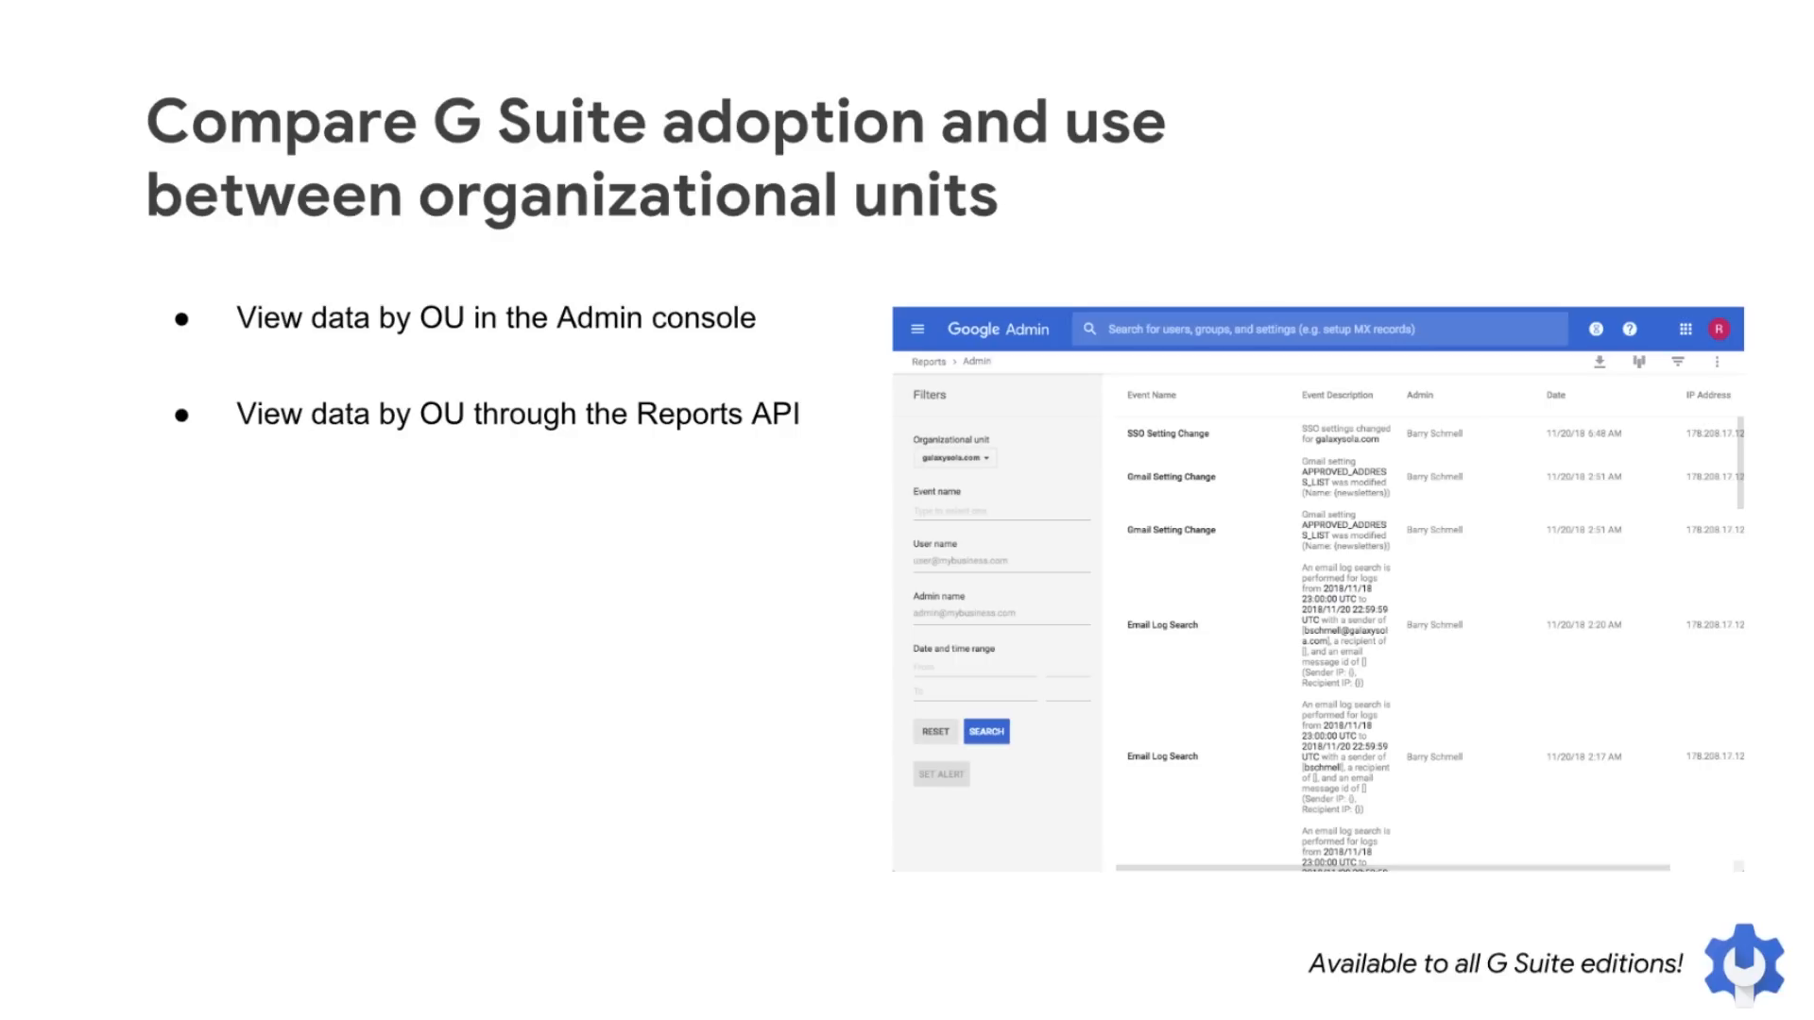
key(Right)
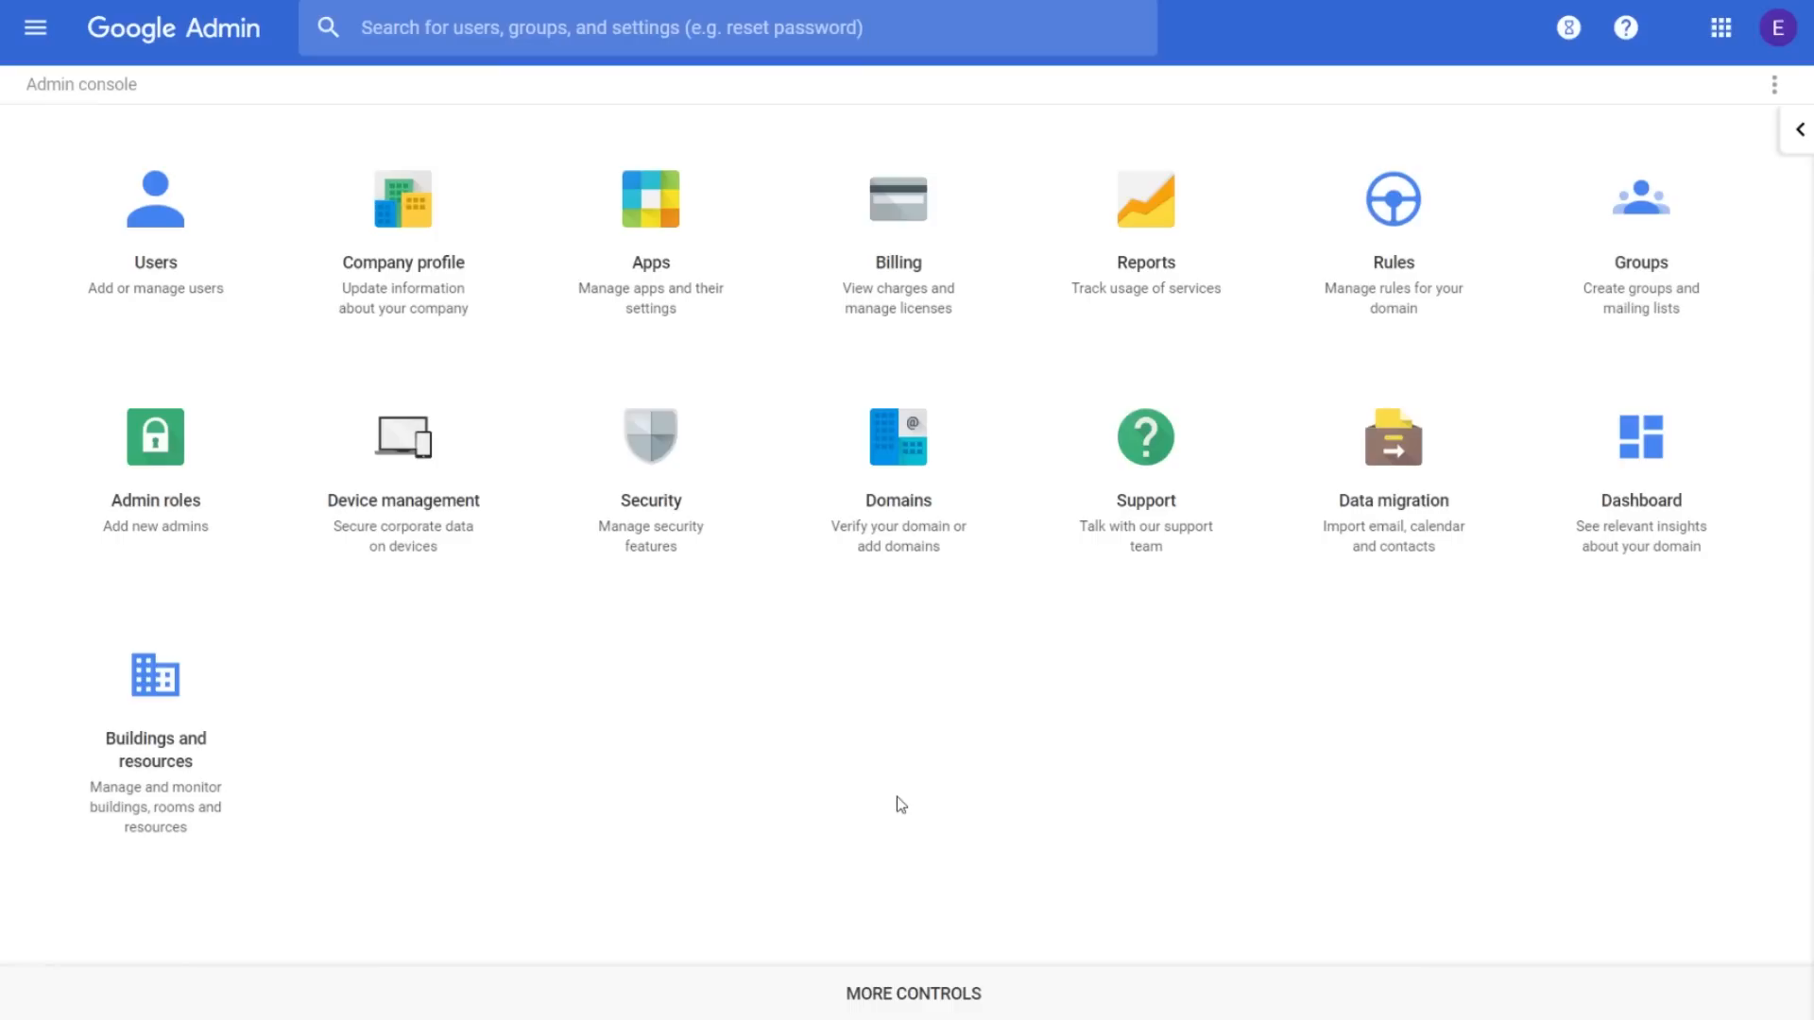
mouse_move(1144, 220)
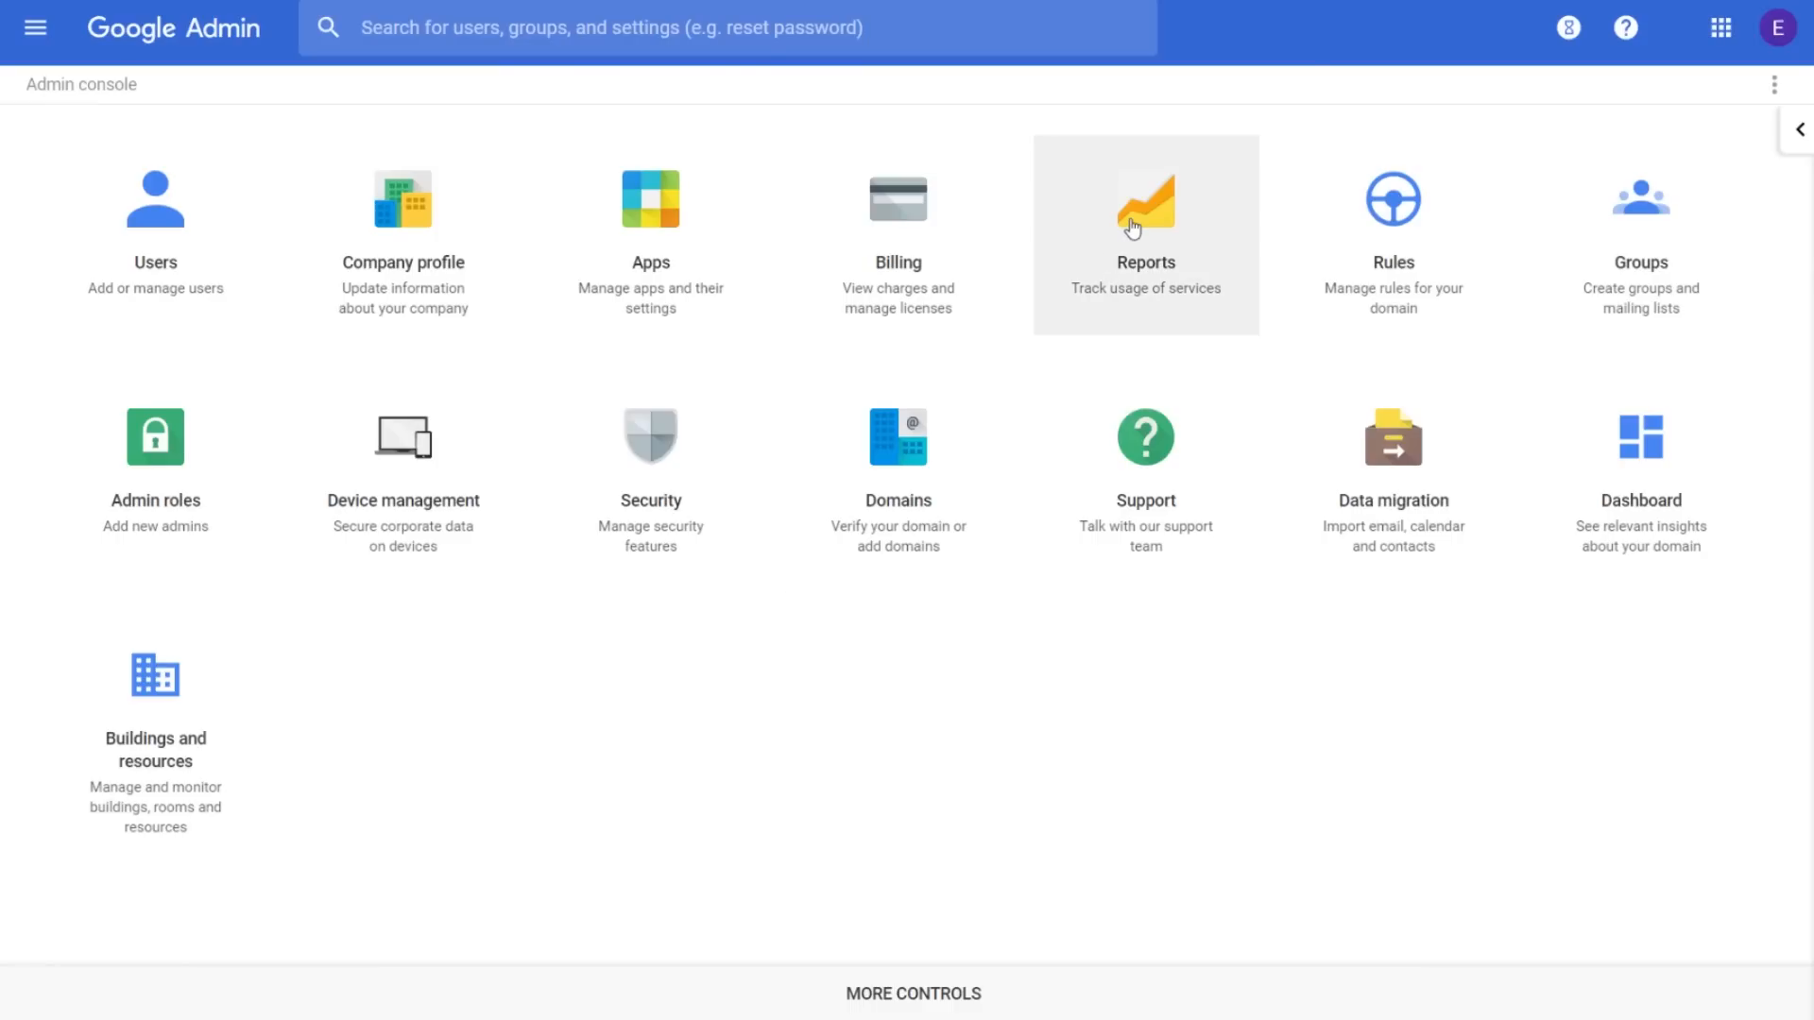
Go from the Admin console home to the Groups list.
click(1144, 232)
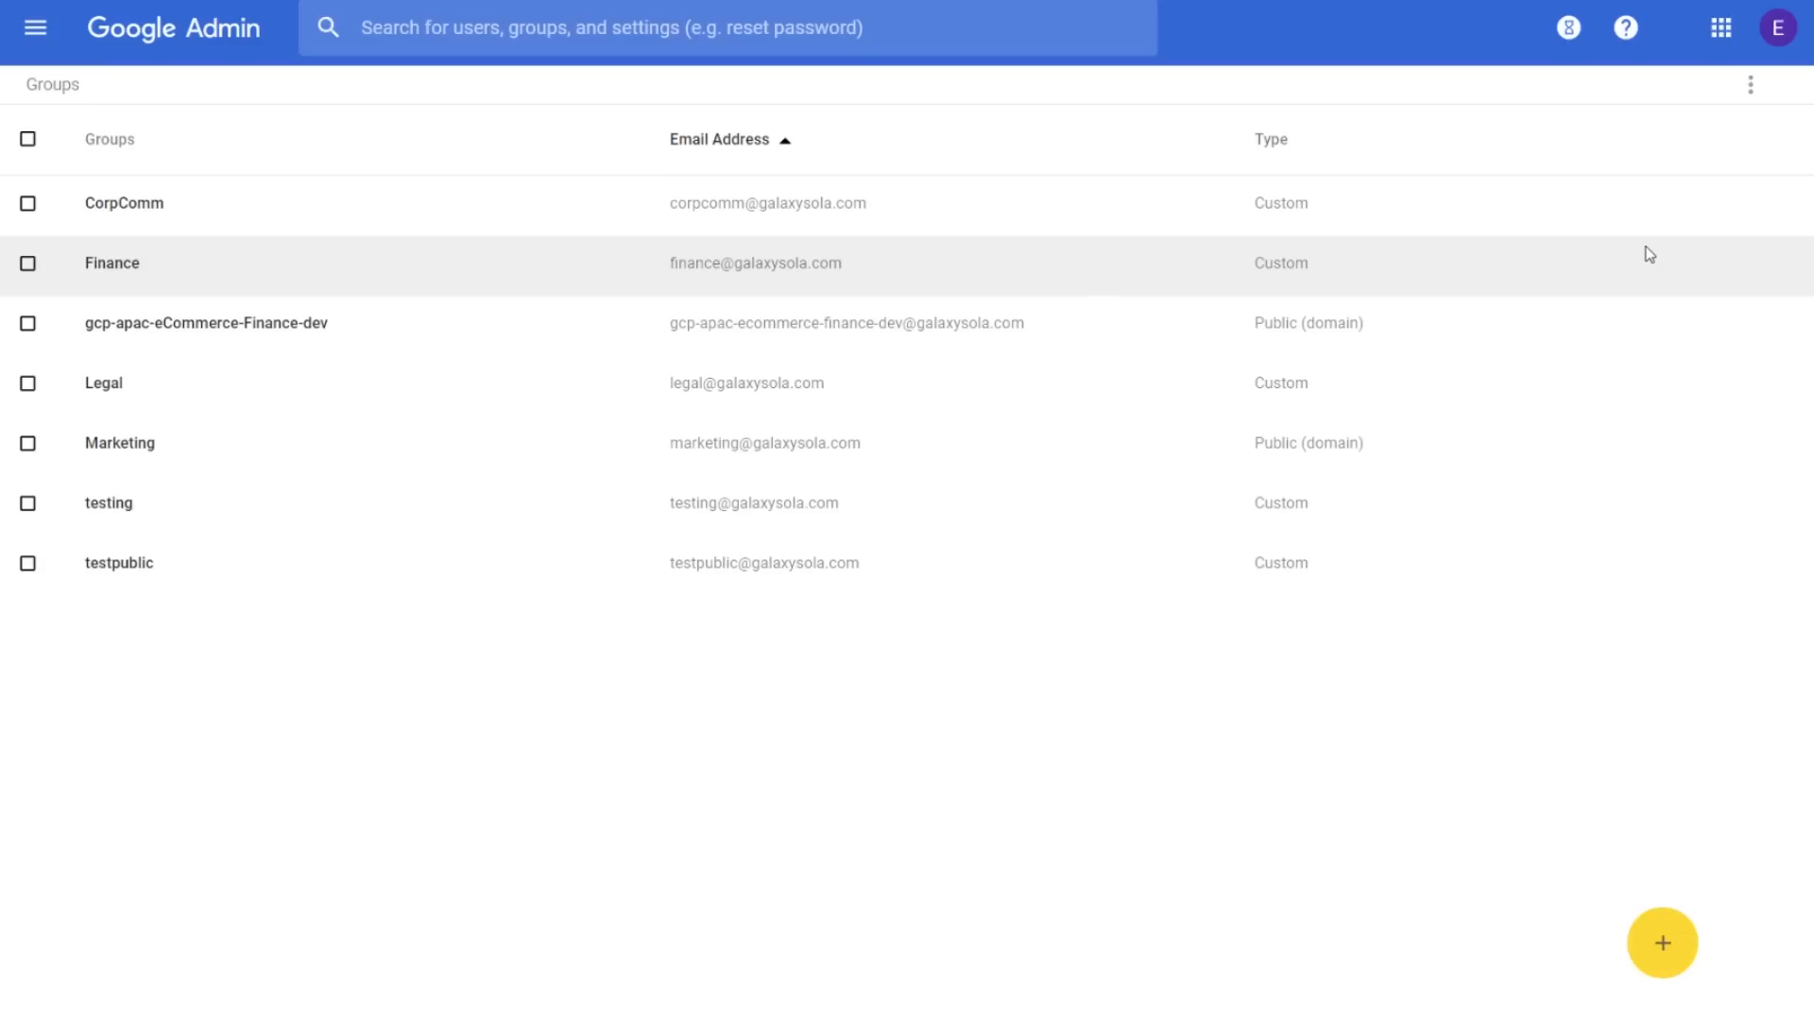
mouse_move(561, 221)
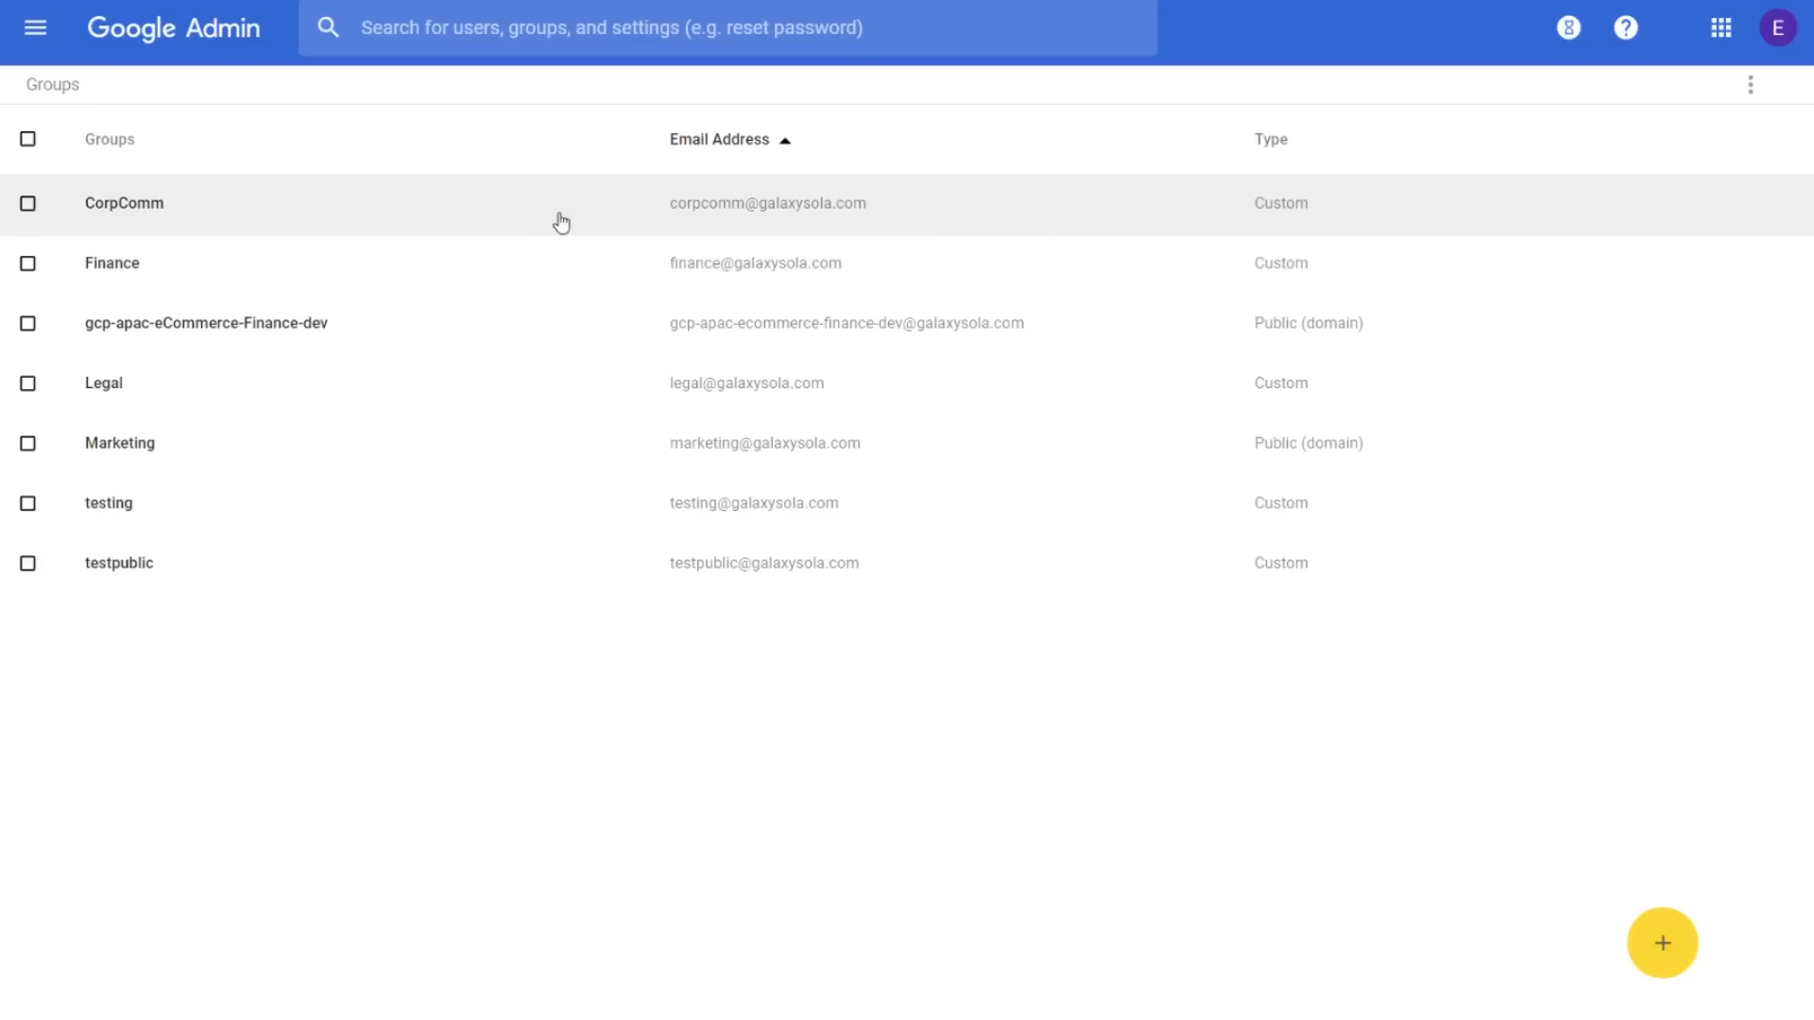
View the CorpComm group's details and expand its full Access type settings.
click(124, 202)
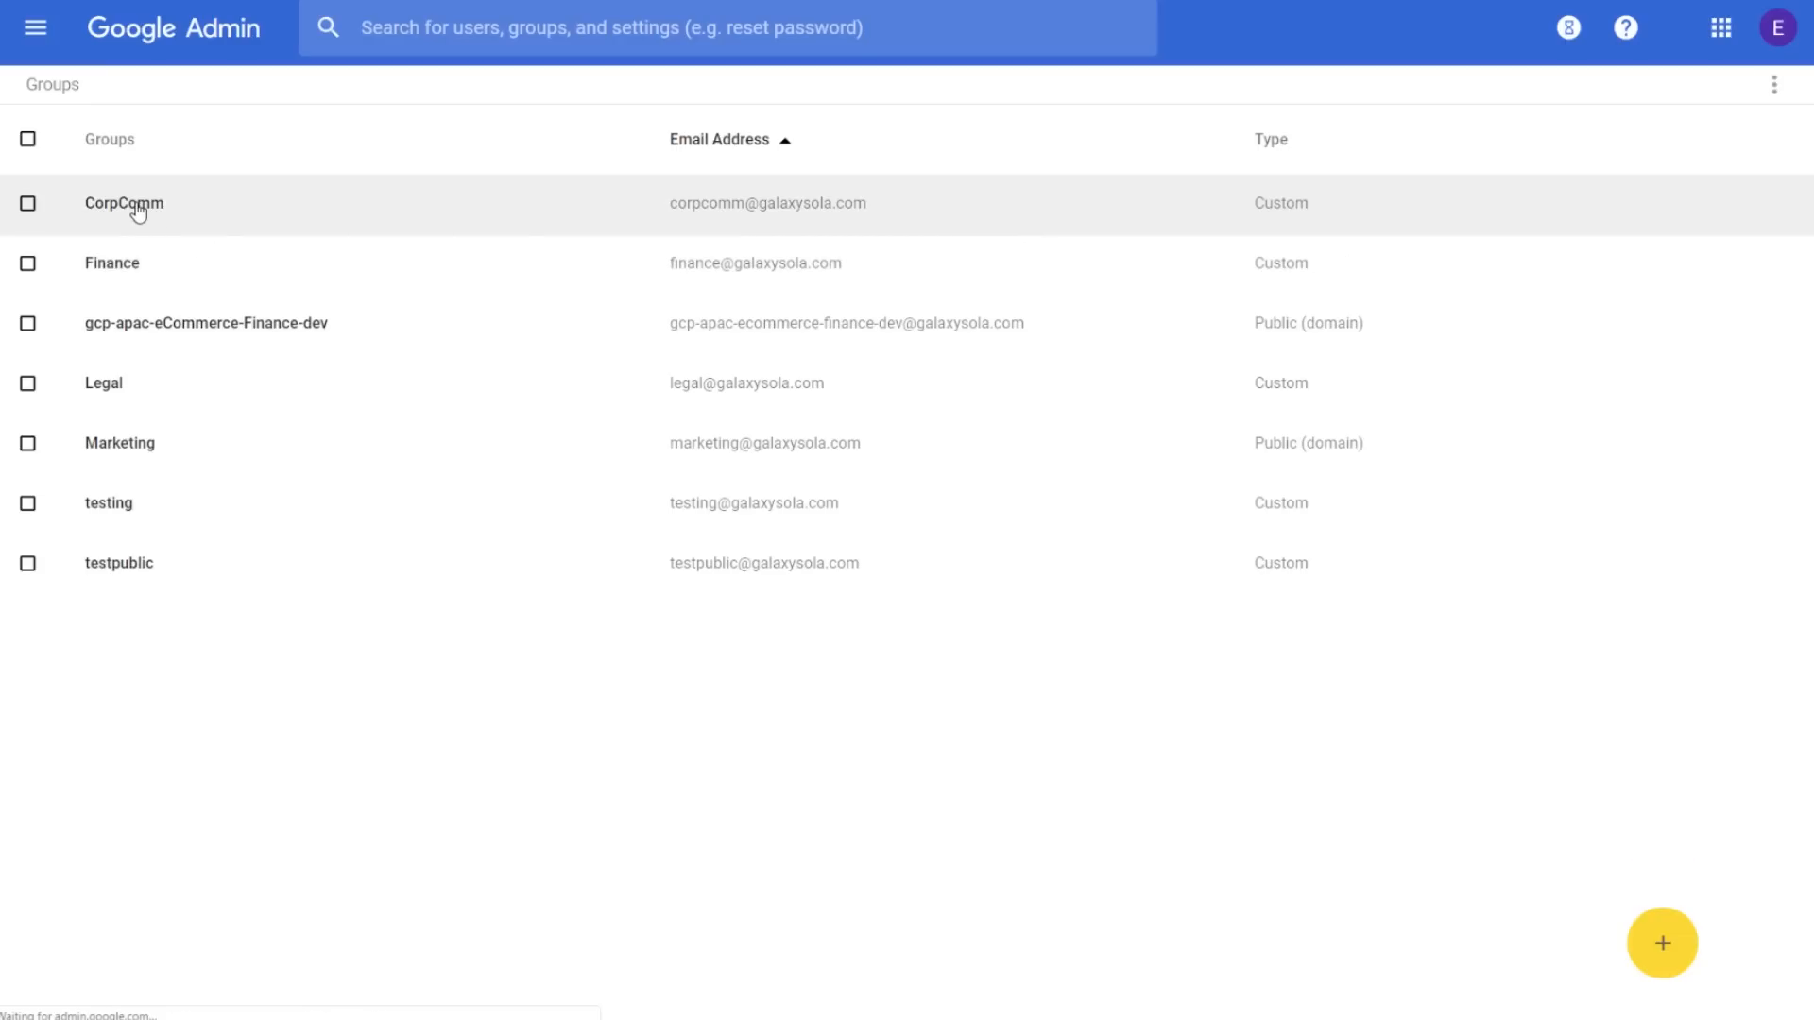
click(124, 202)
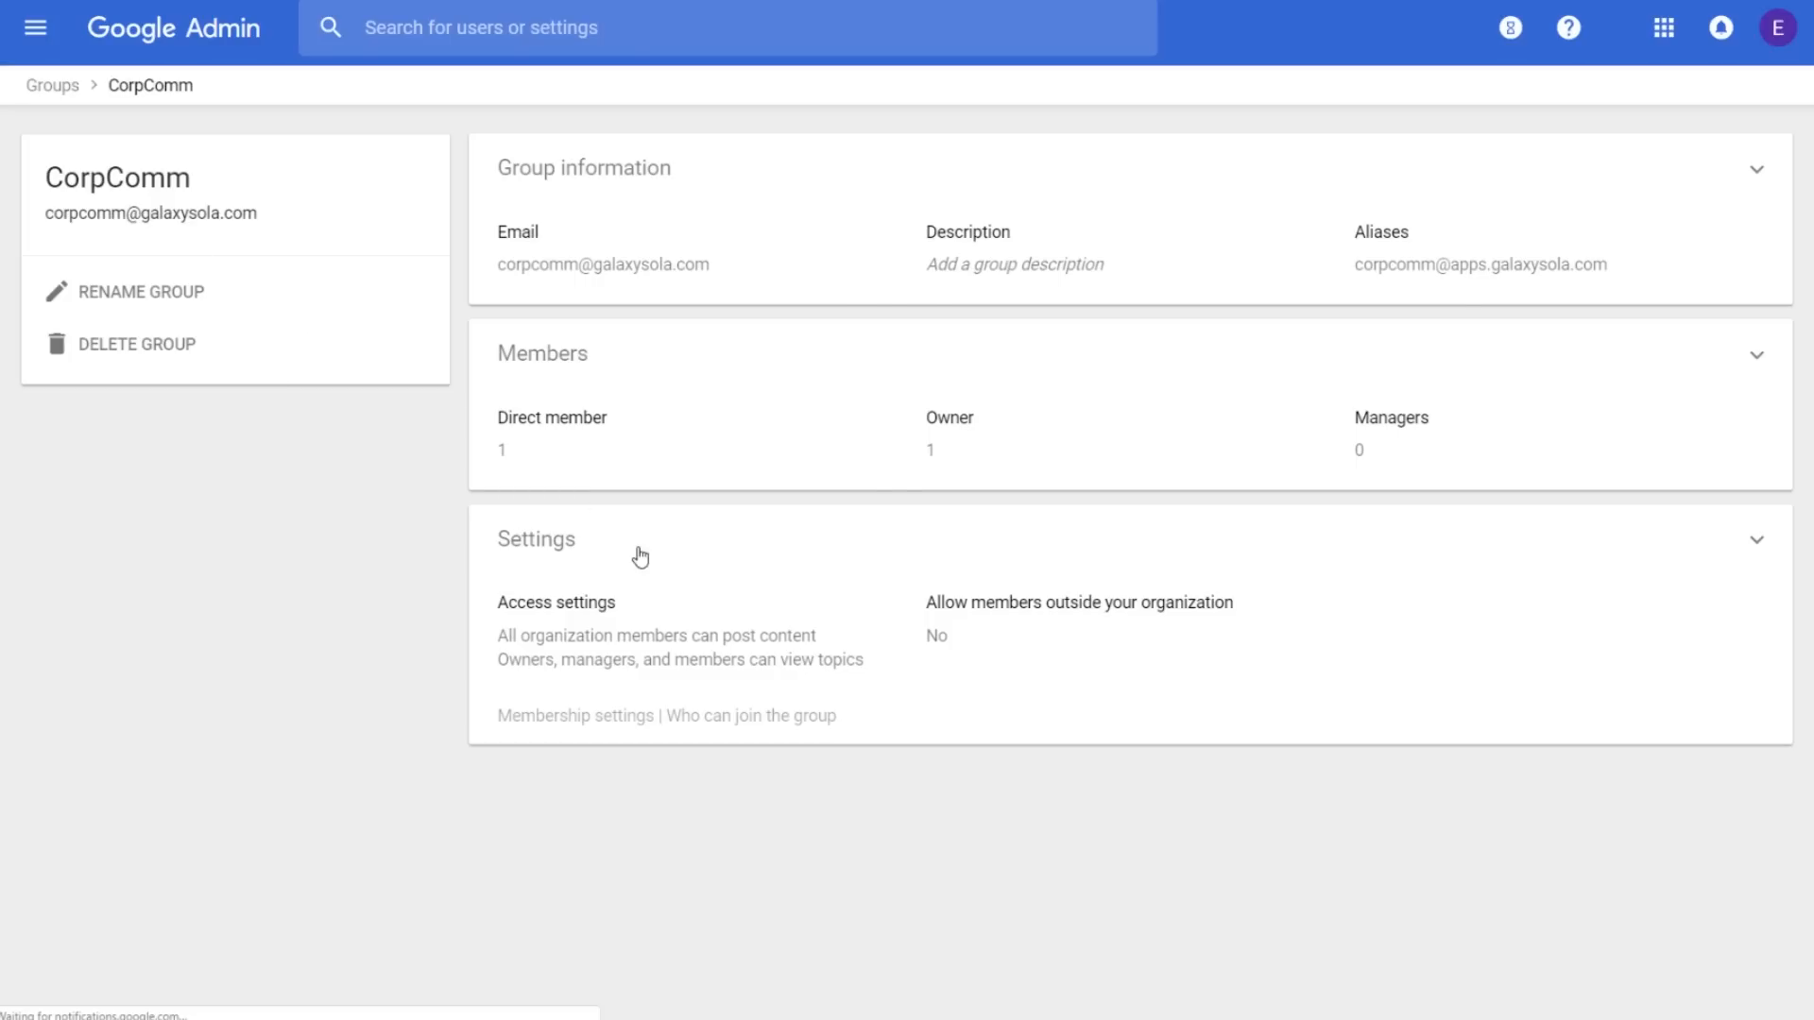
click(535, 539)
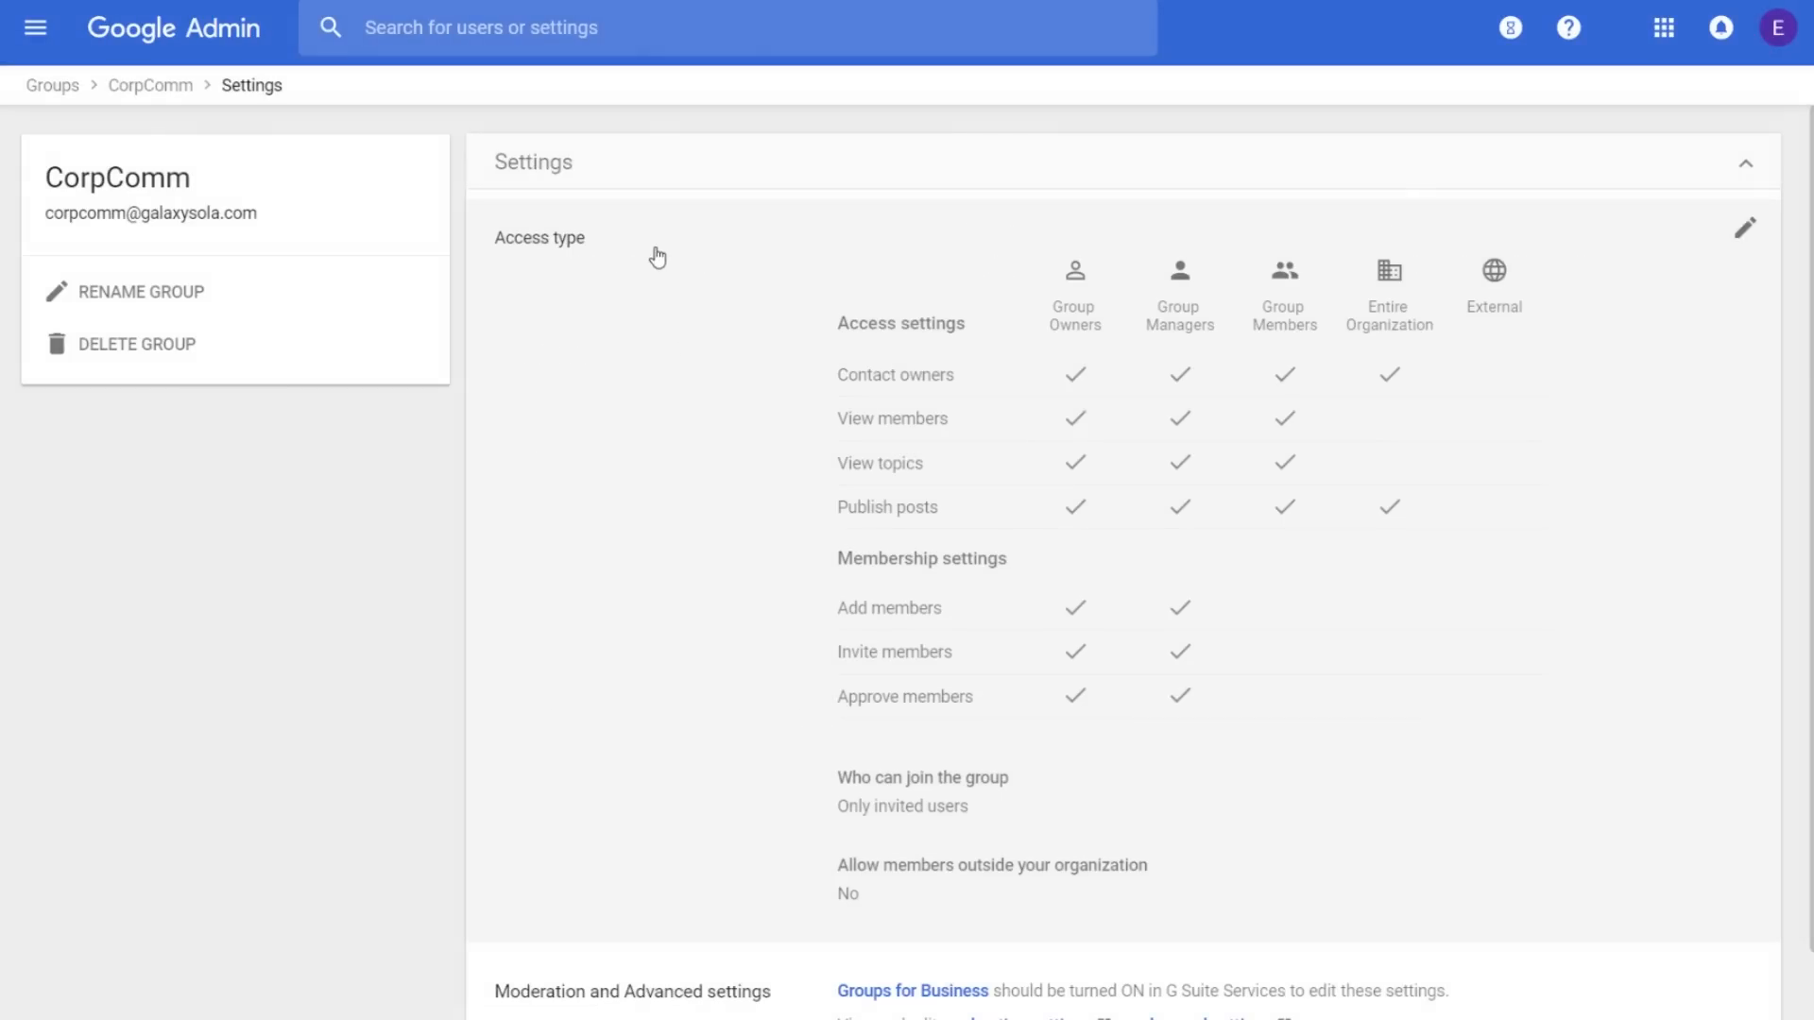
click(1745, 227)
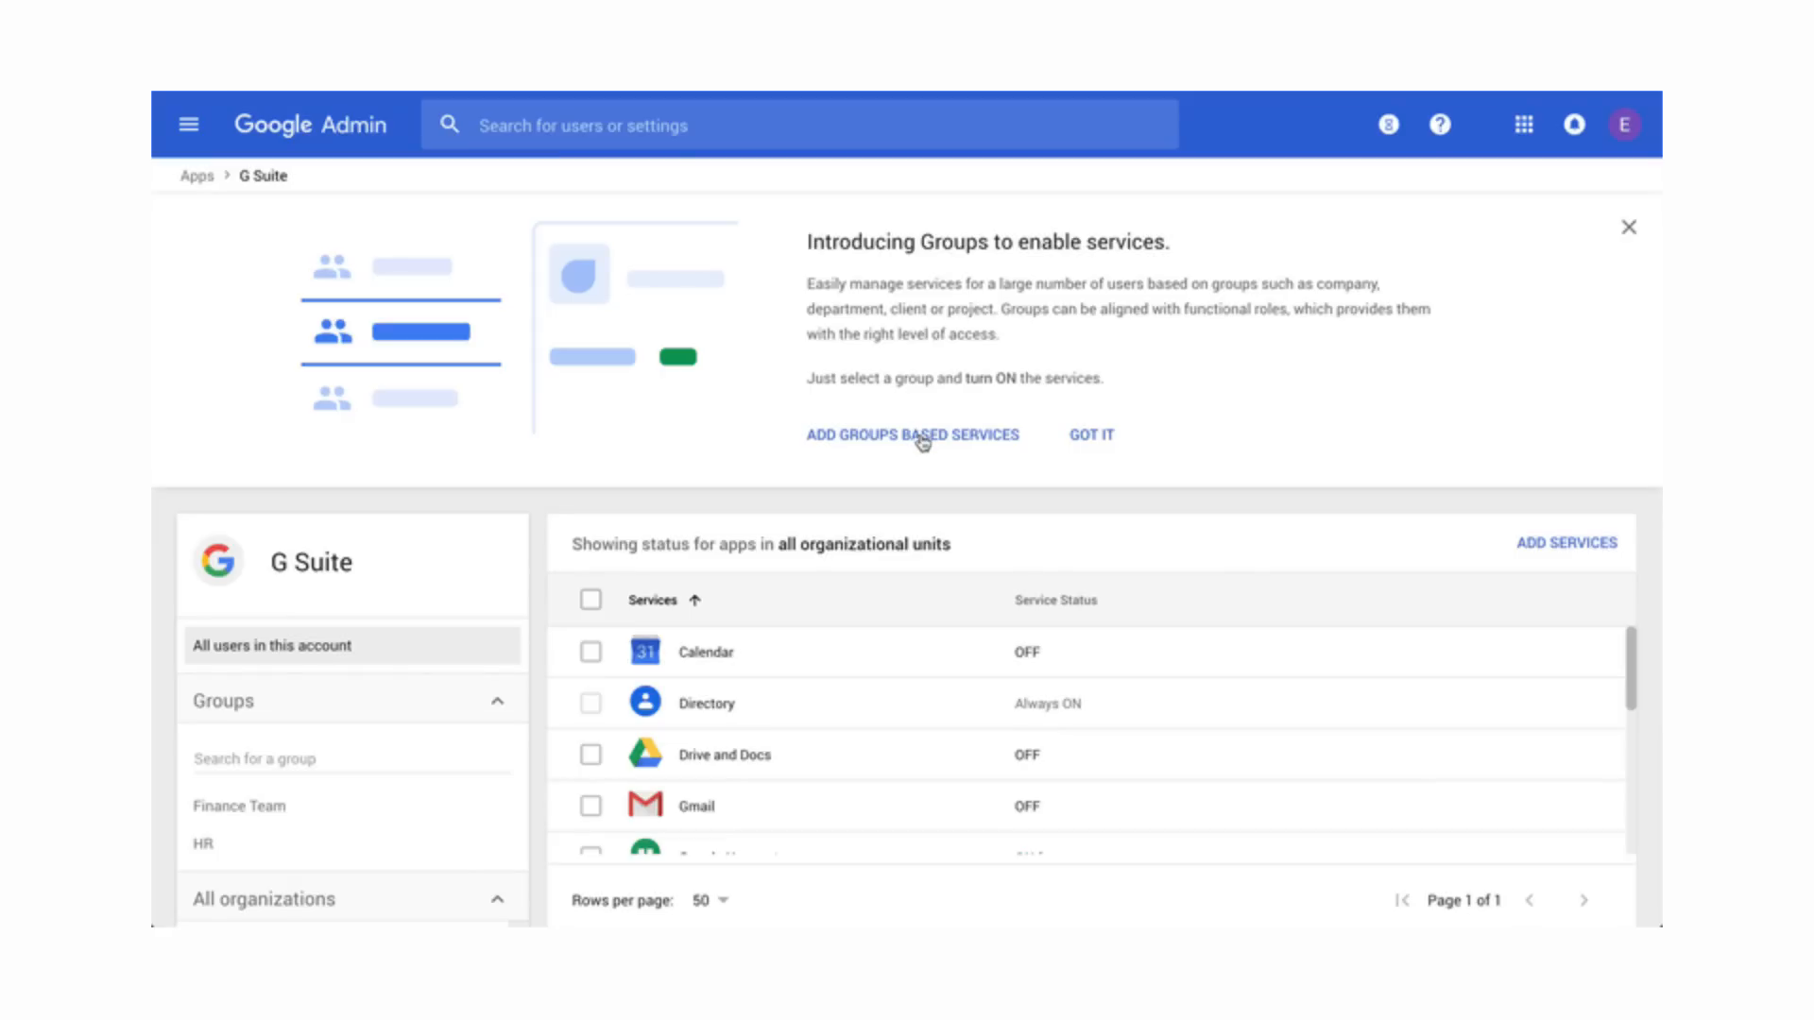
Find the Finance Team group and switch on Drive and Docs for it, confirming the change.
text(finan)
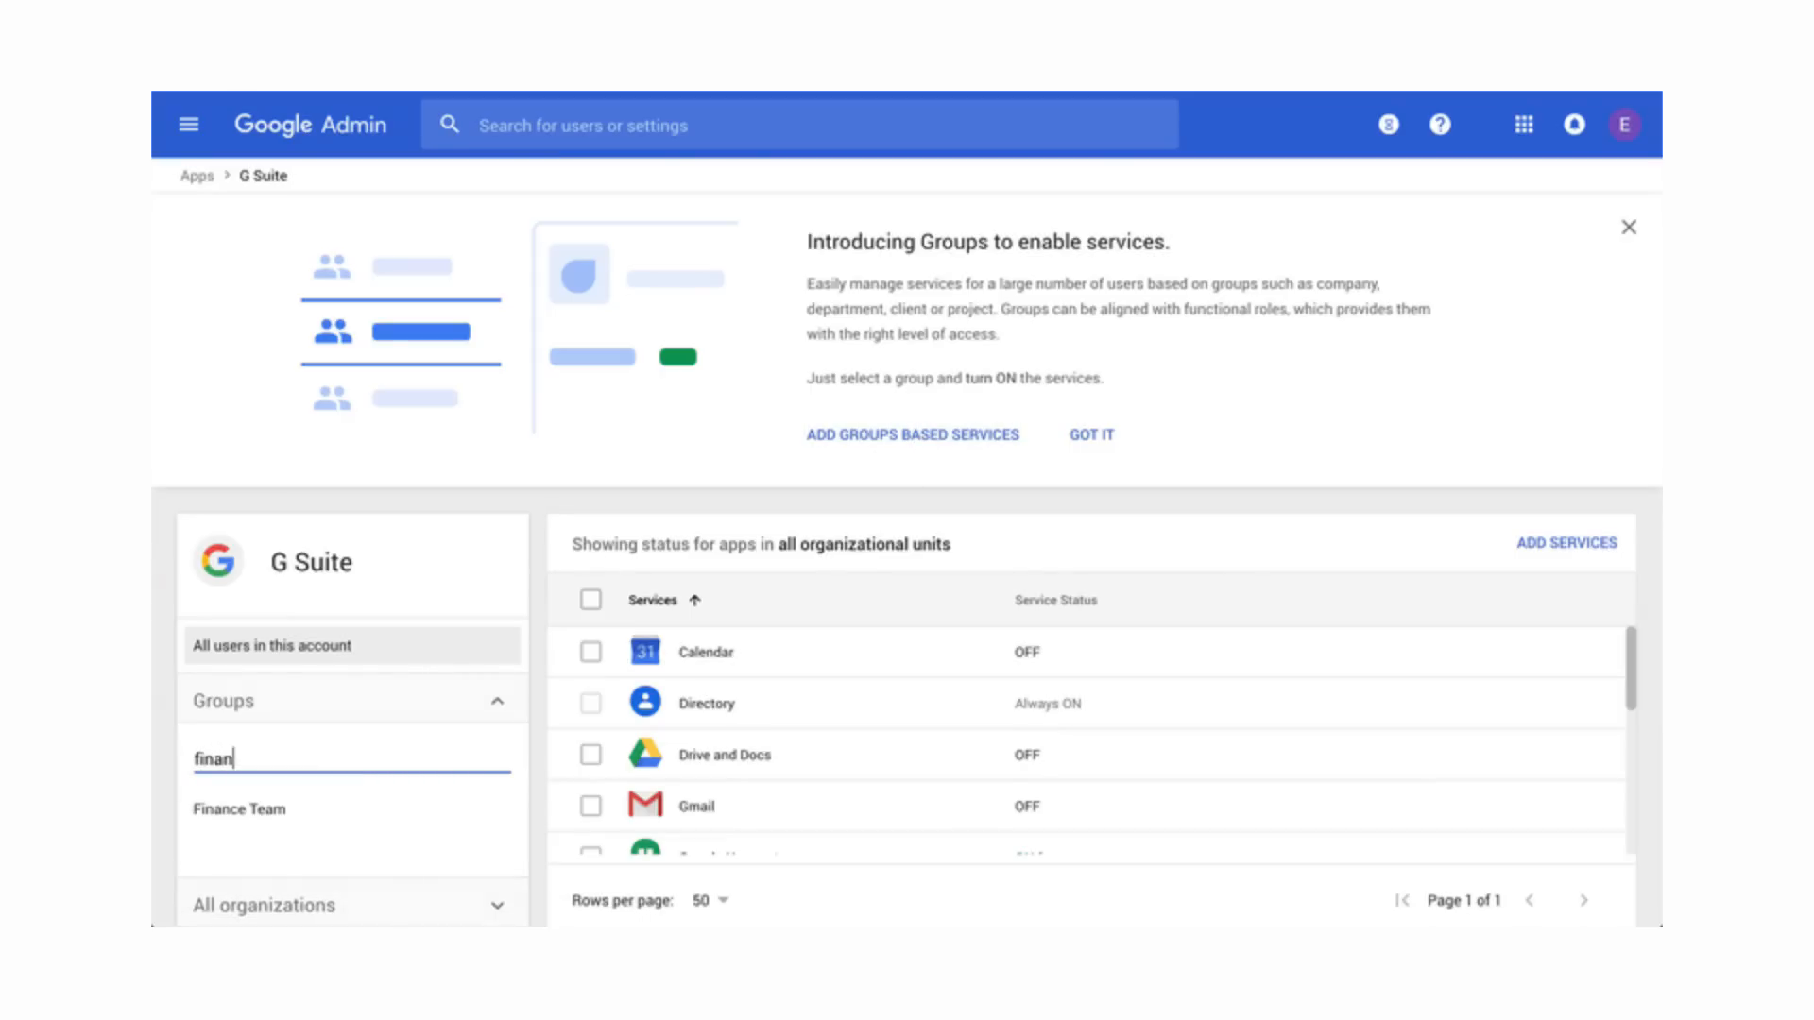
click(239, 805)
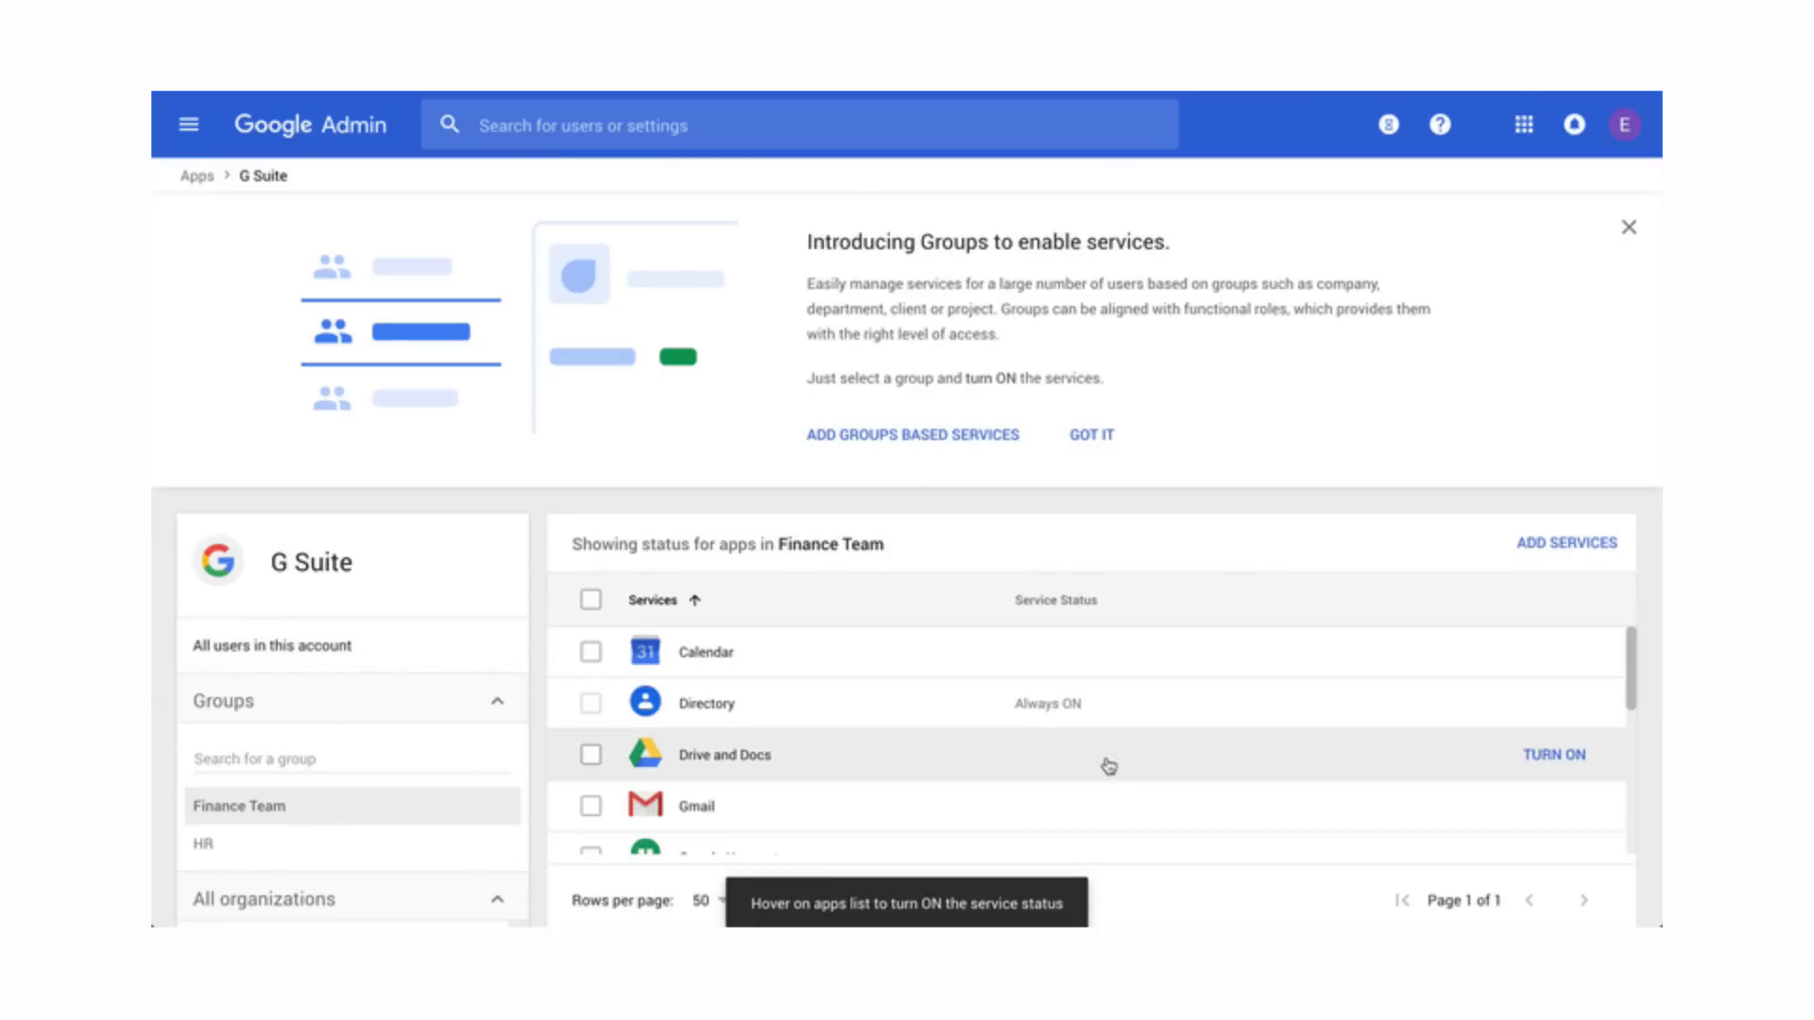
click(1552, 754)
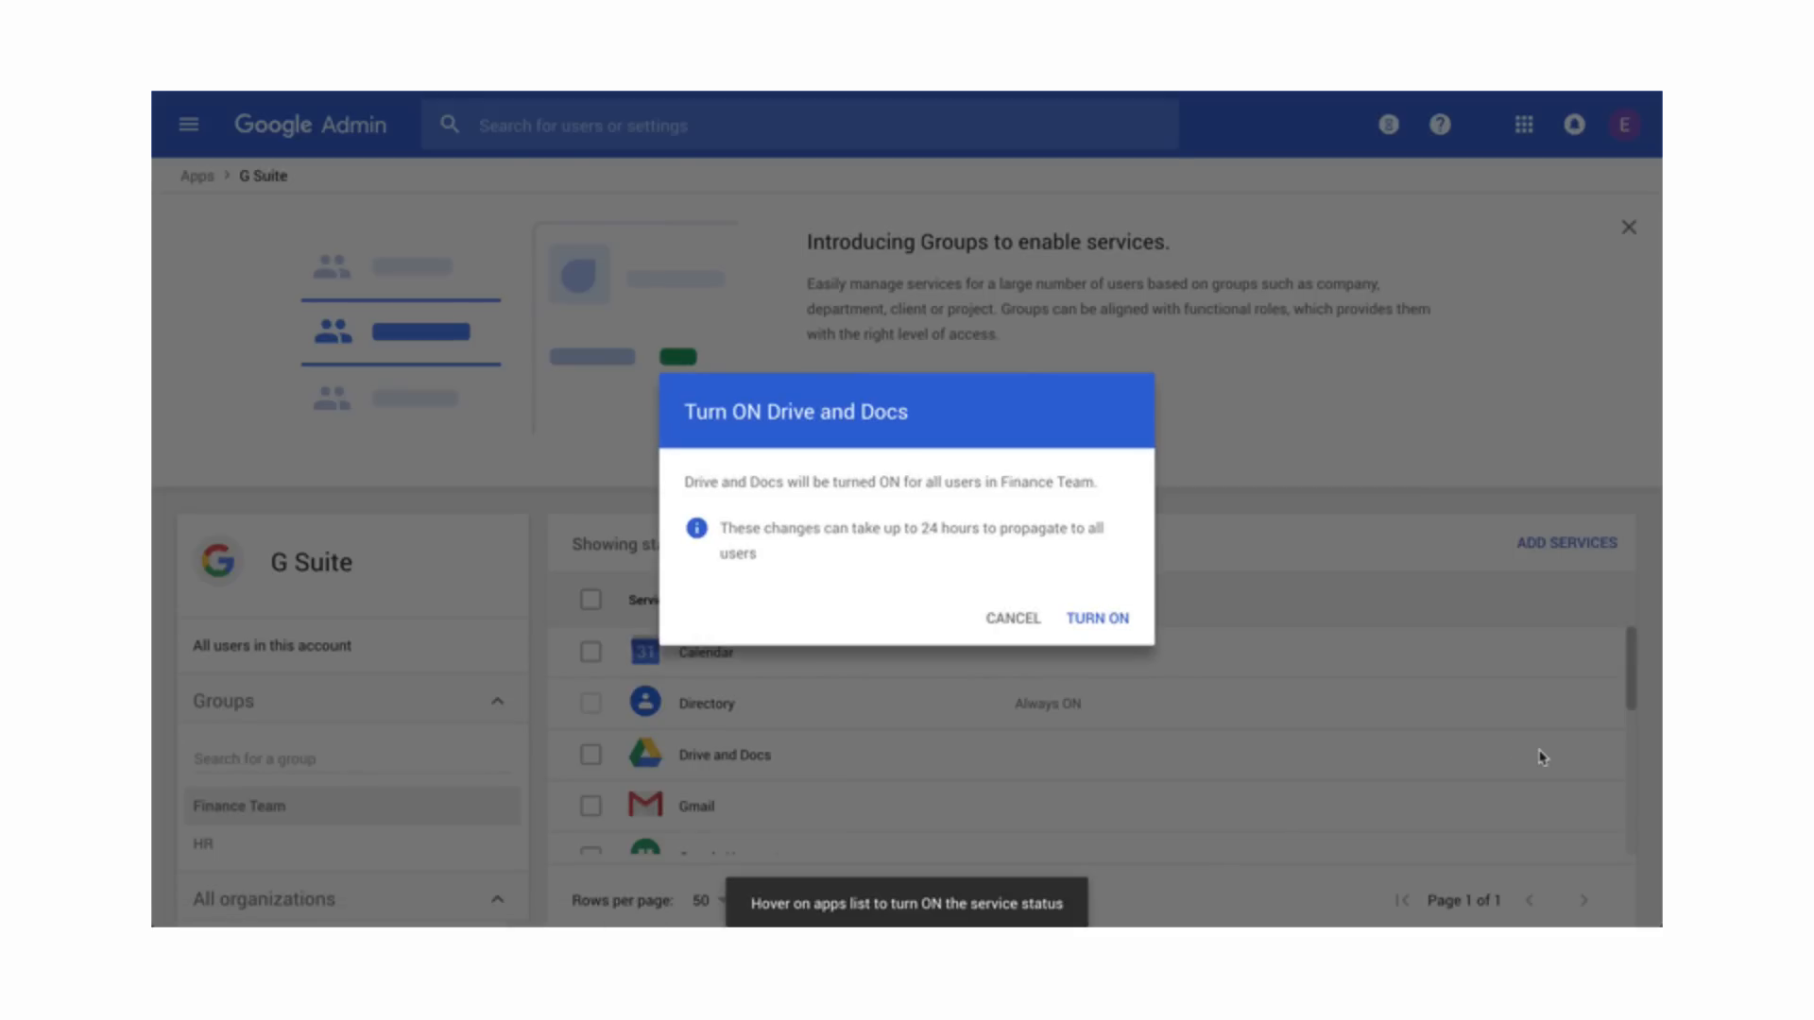
click(1096, 618)
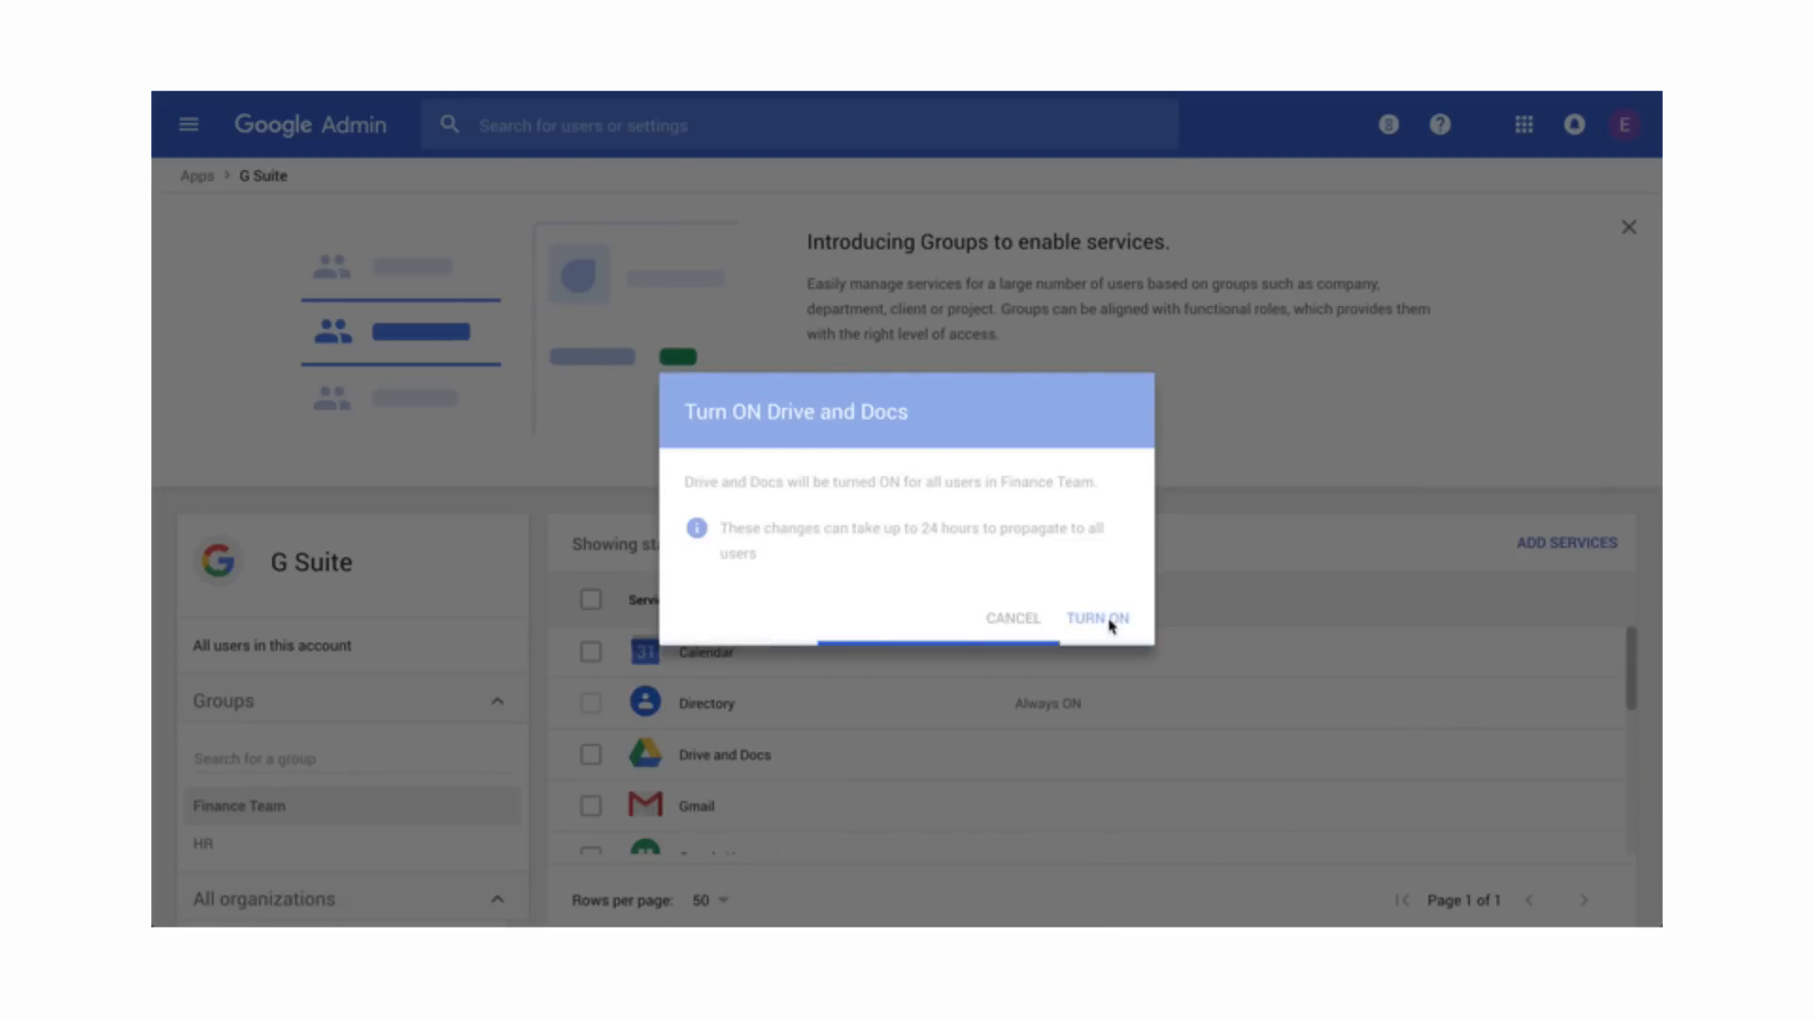
click(1096, 617)
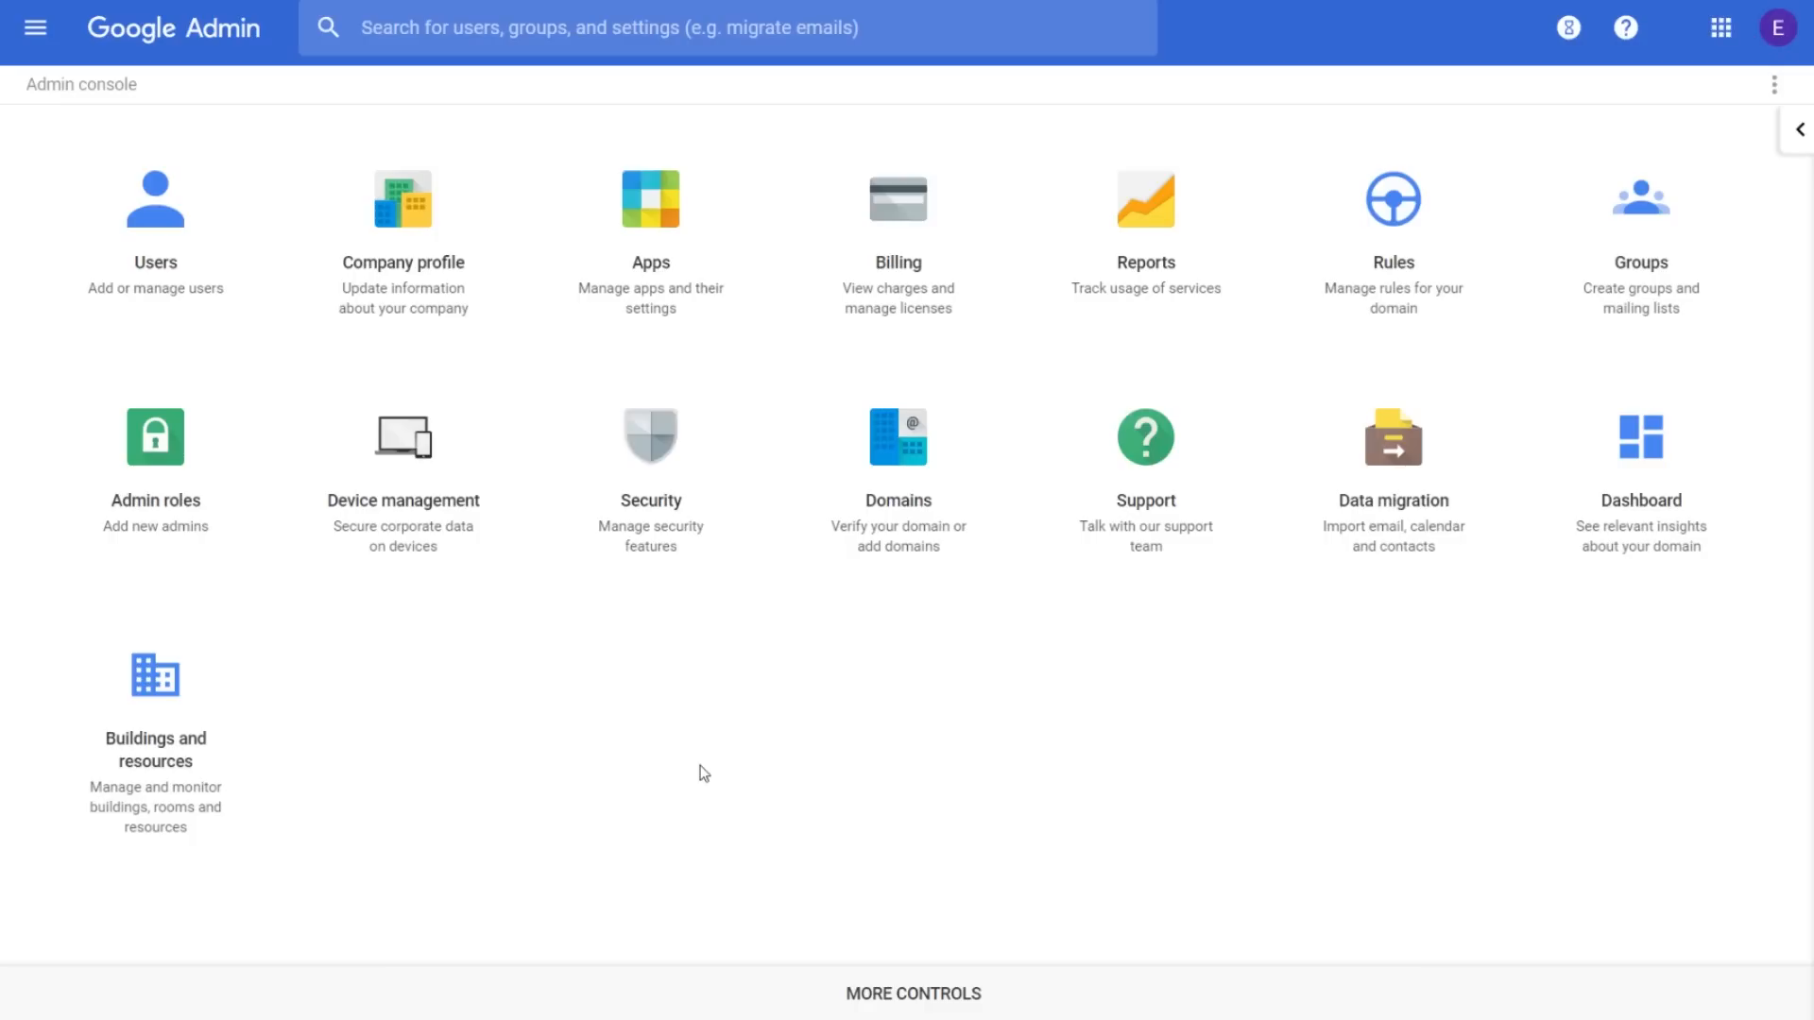
mouse_move(650, 452)
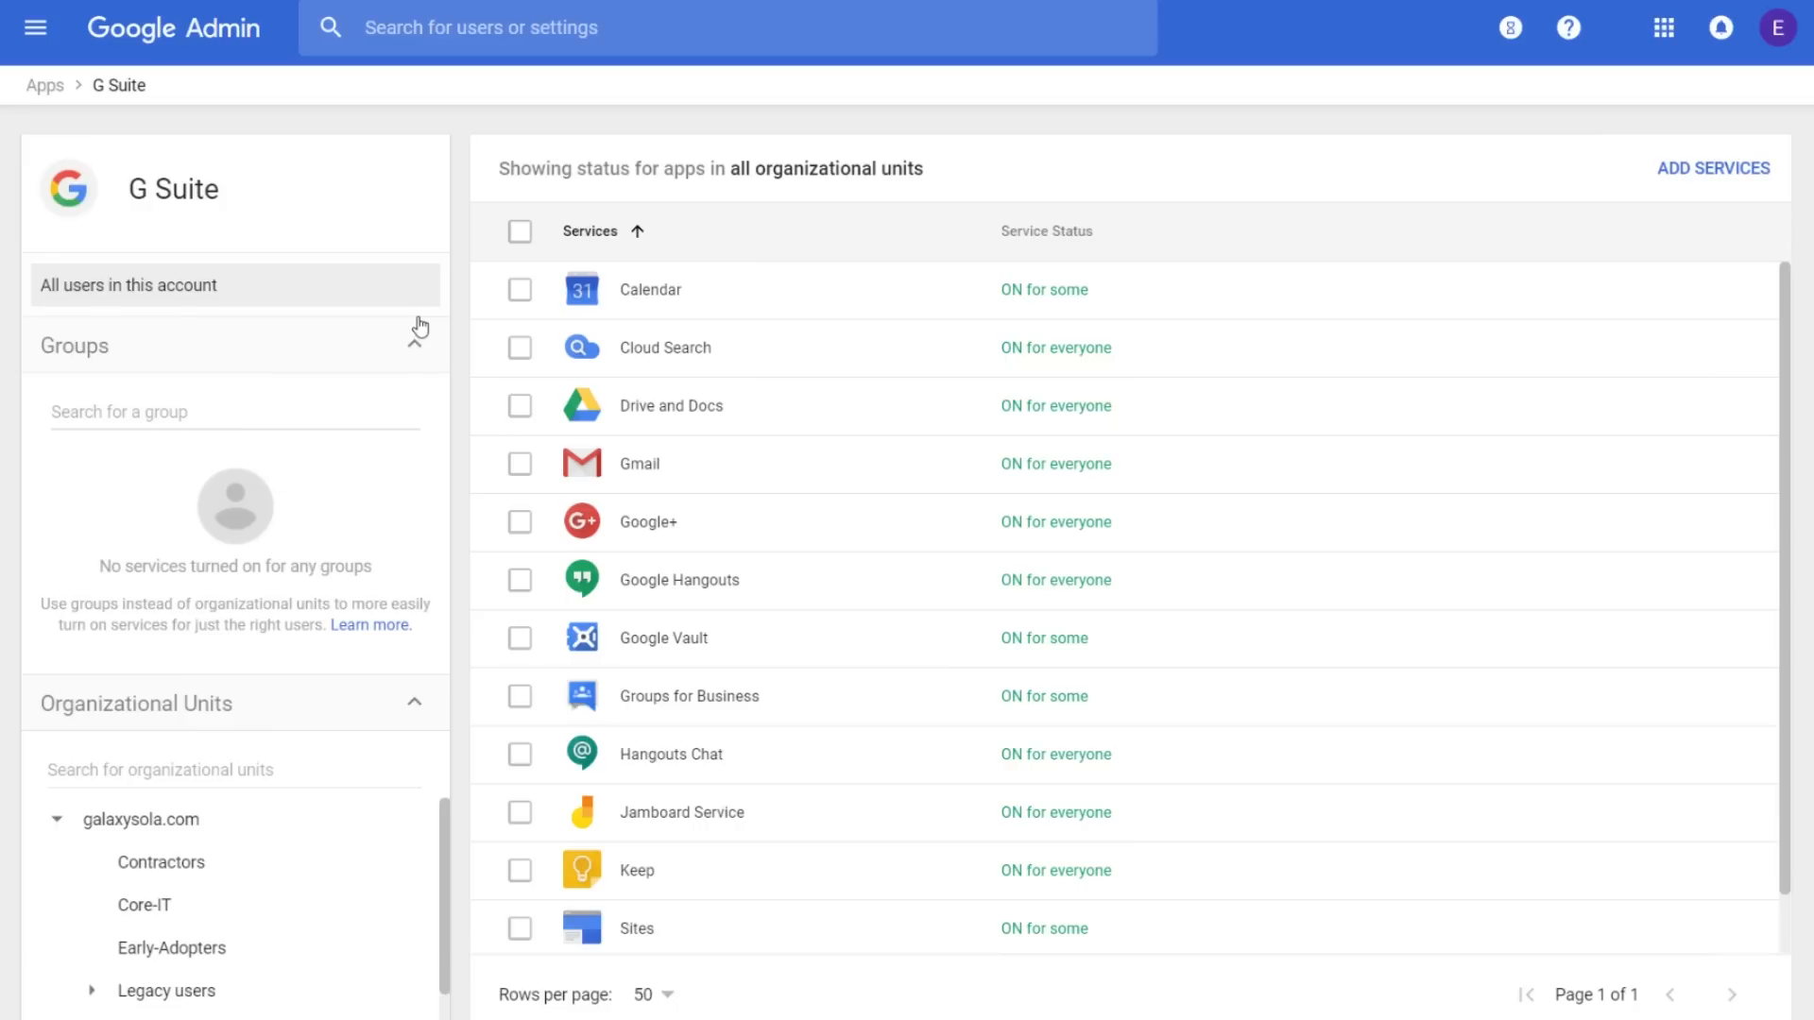
mouse_move(519, 289)
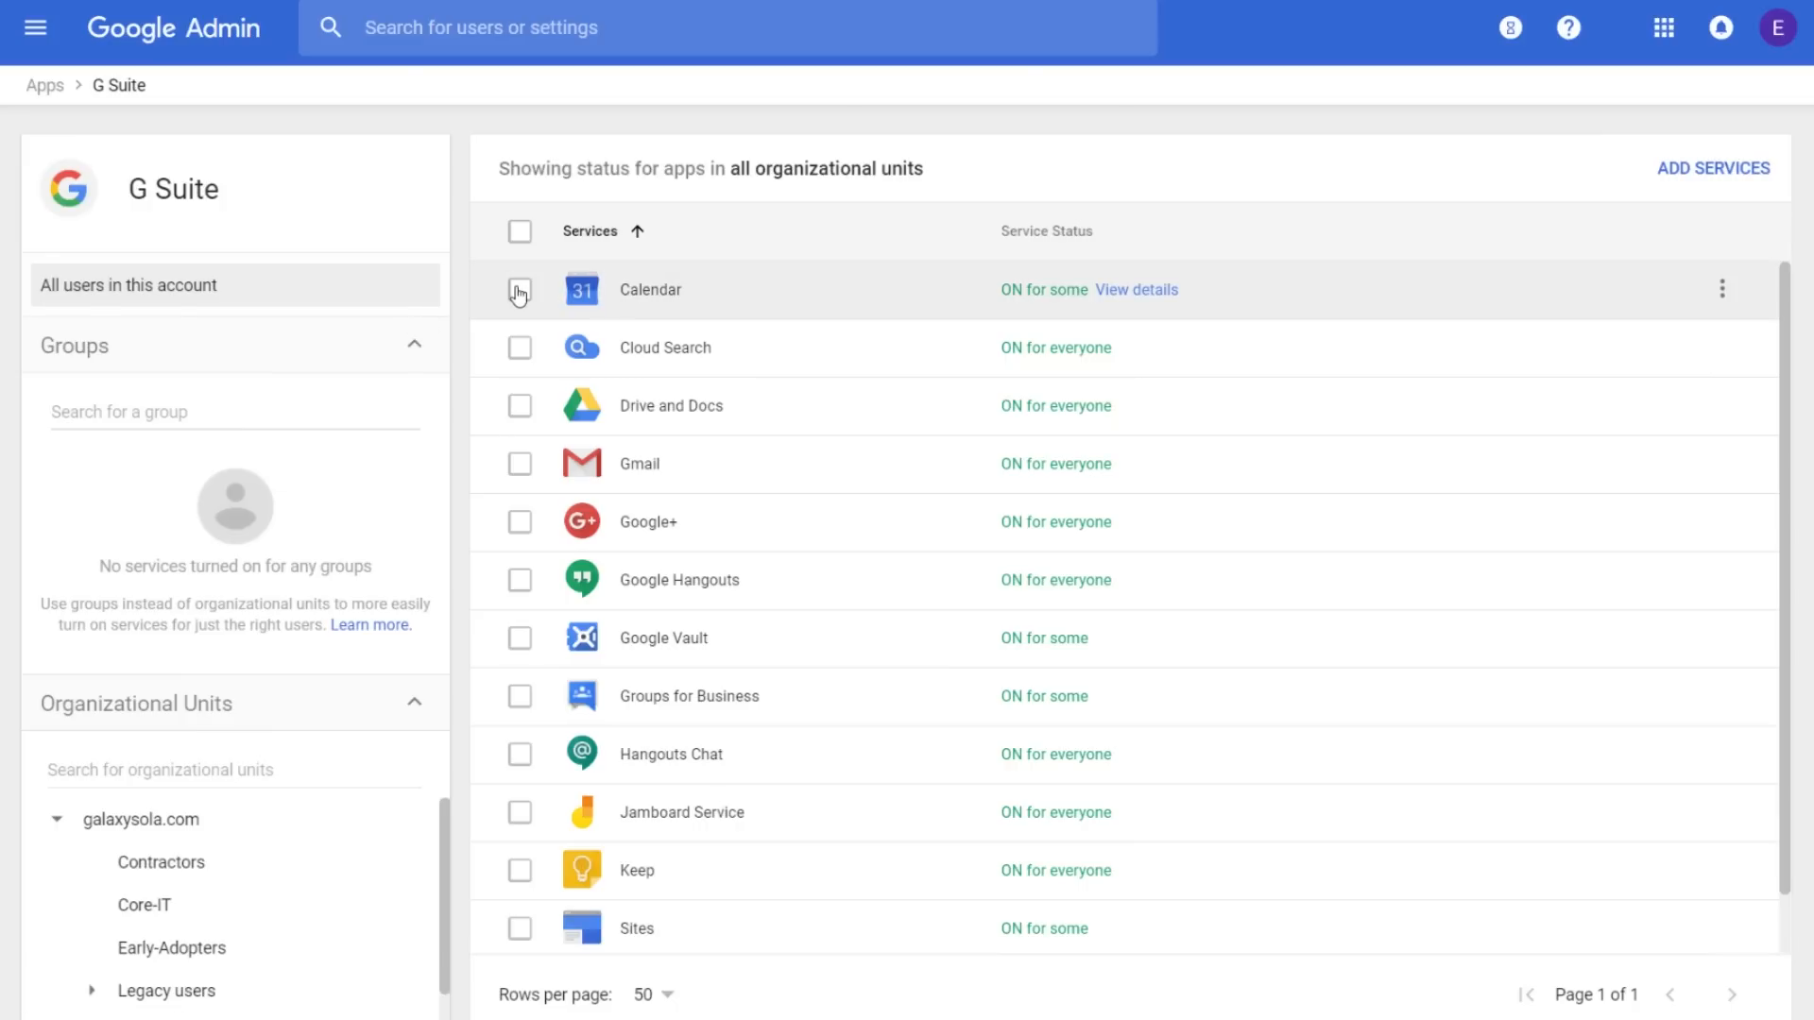
mouse_move(521, 239)
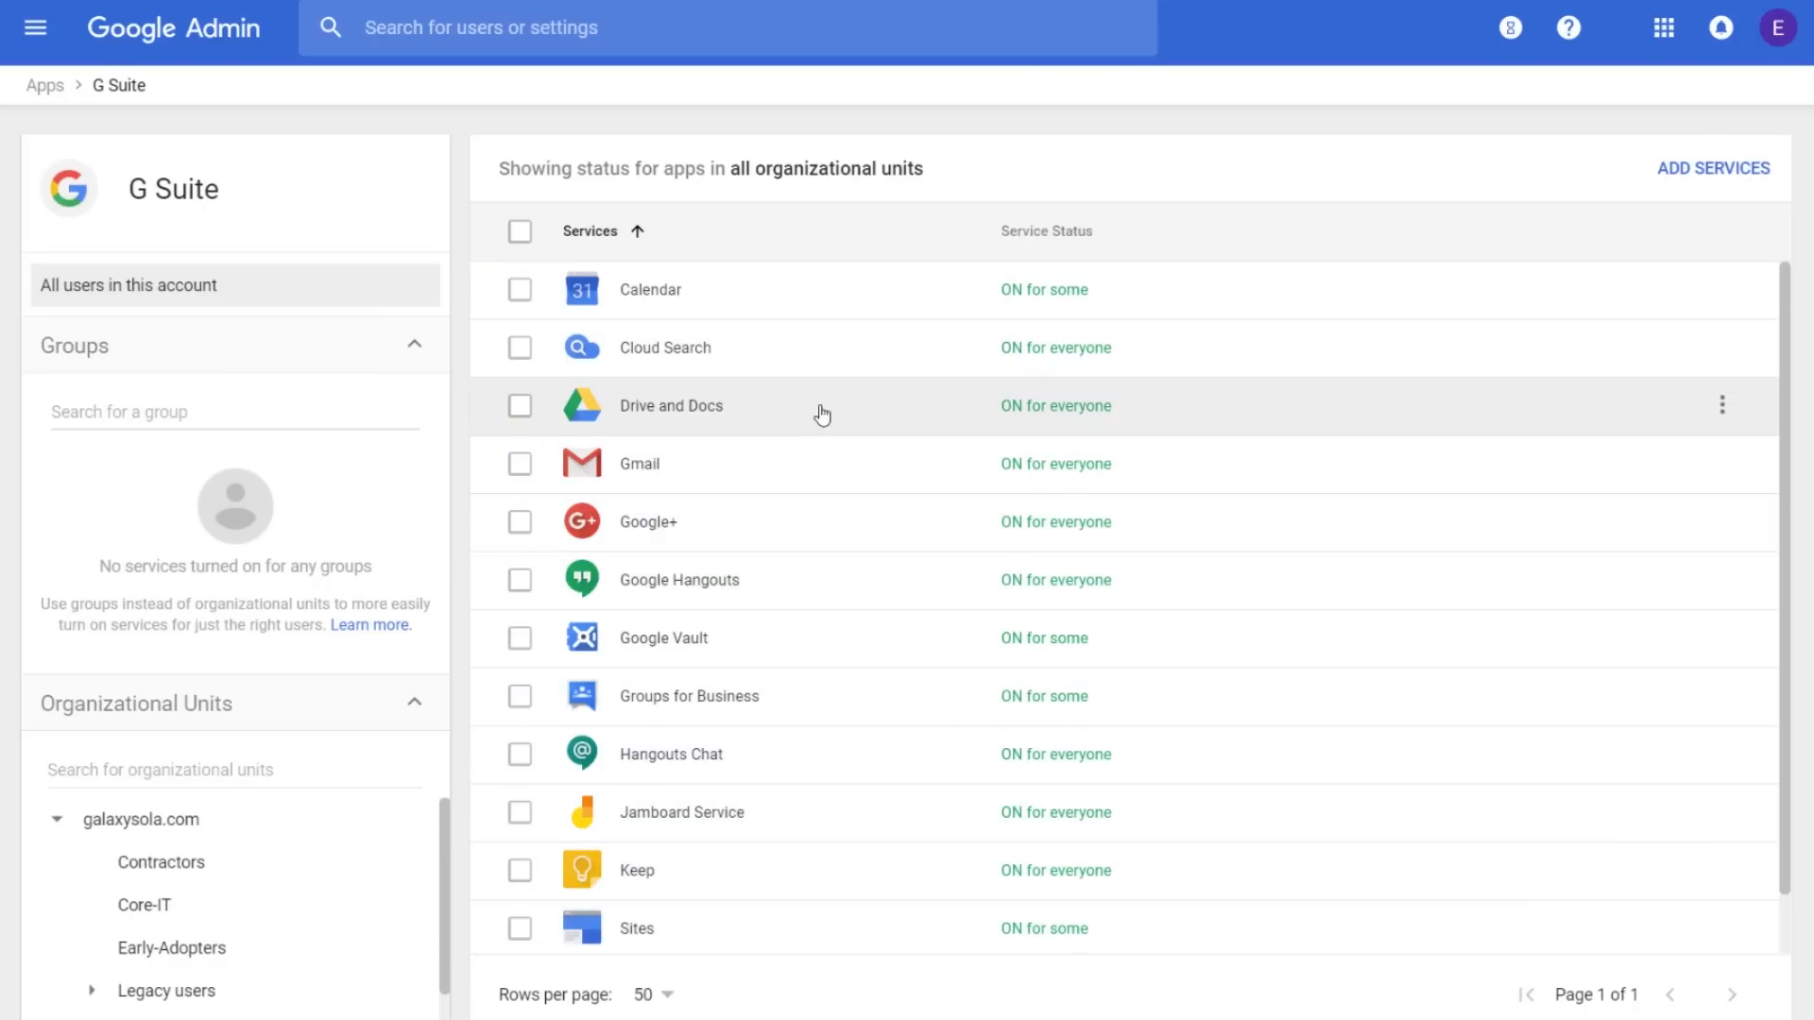
mouse_move(1725, 412)
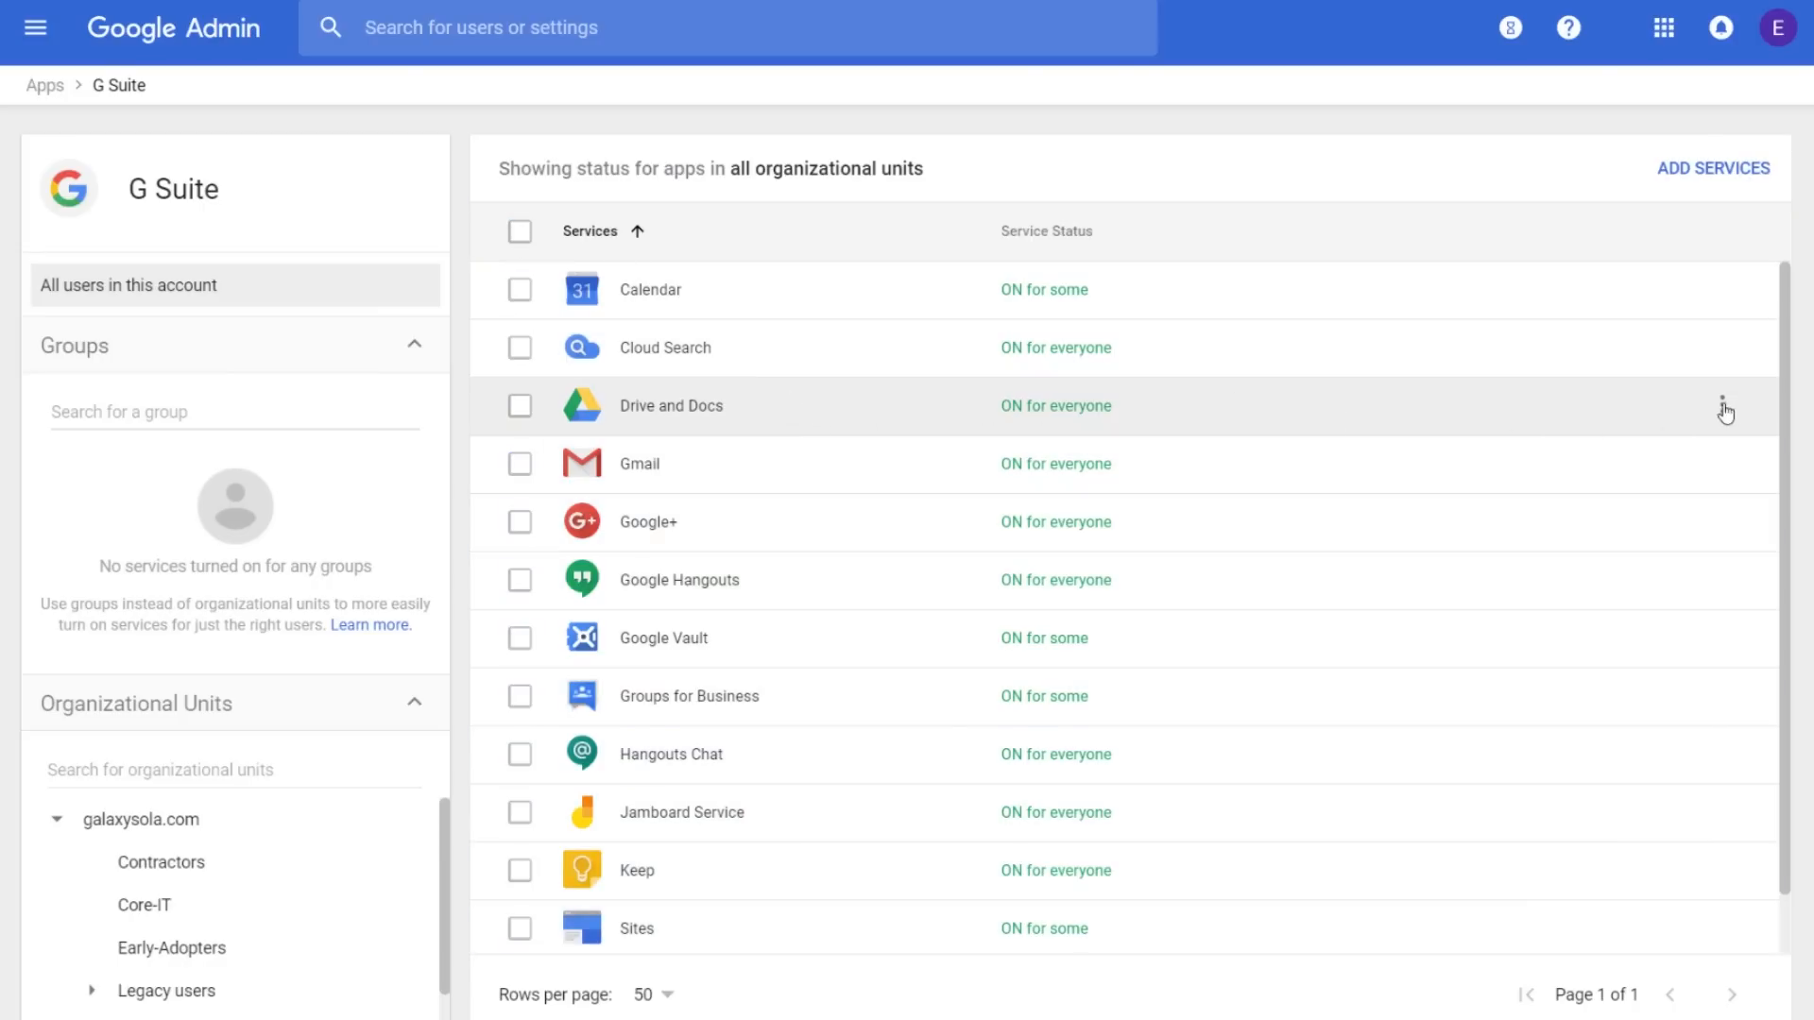
click(1722, 406)
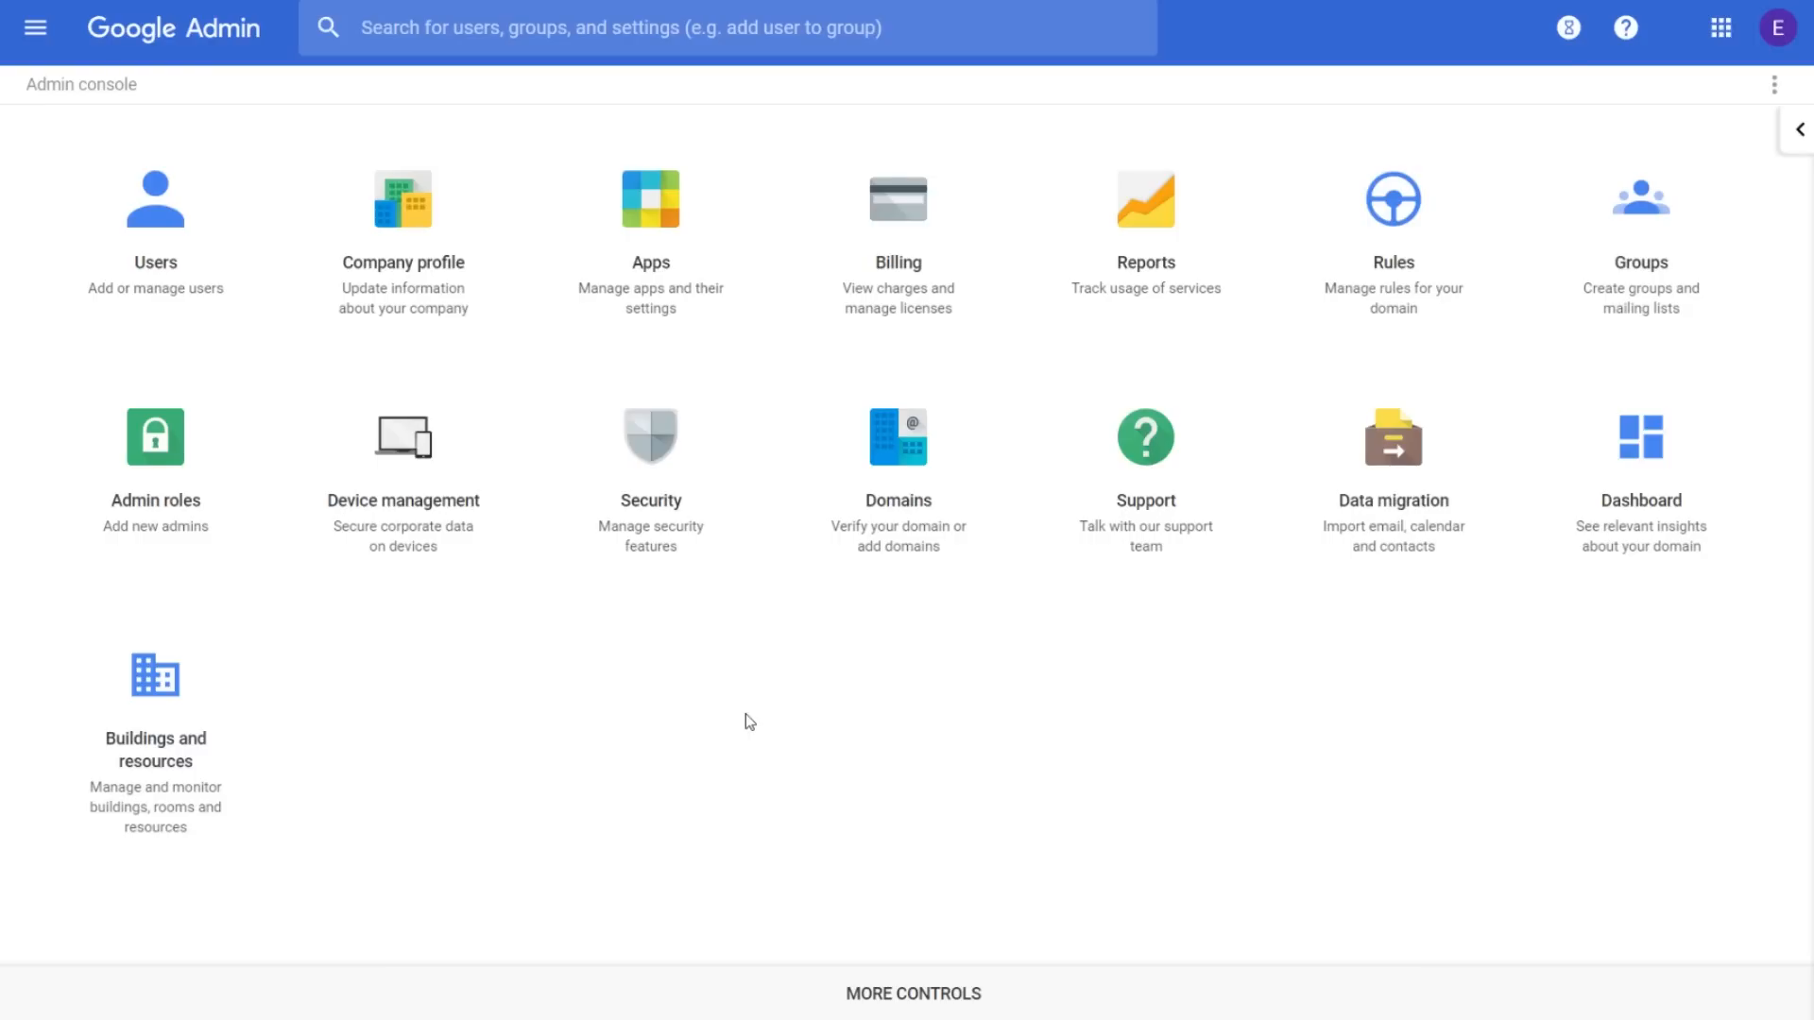
mouse_move(402, 509)
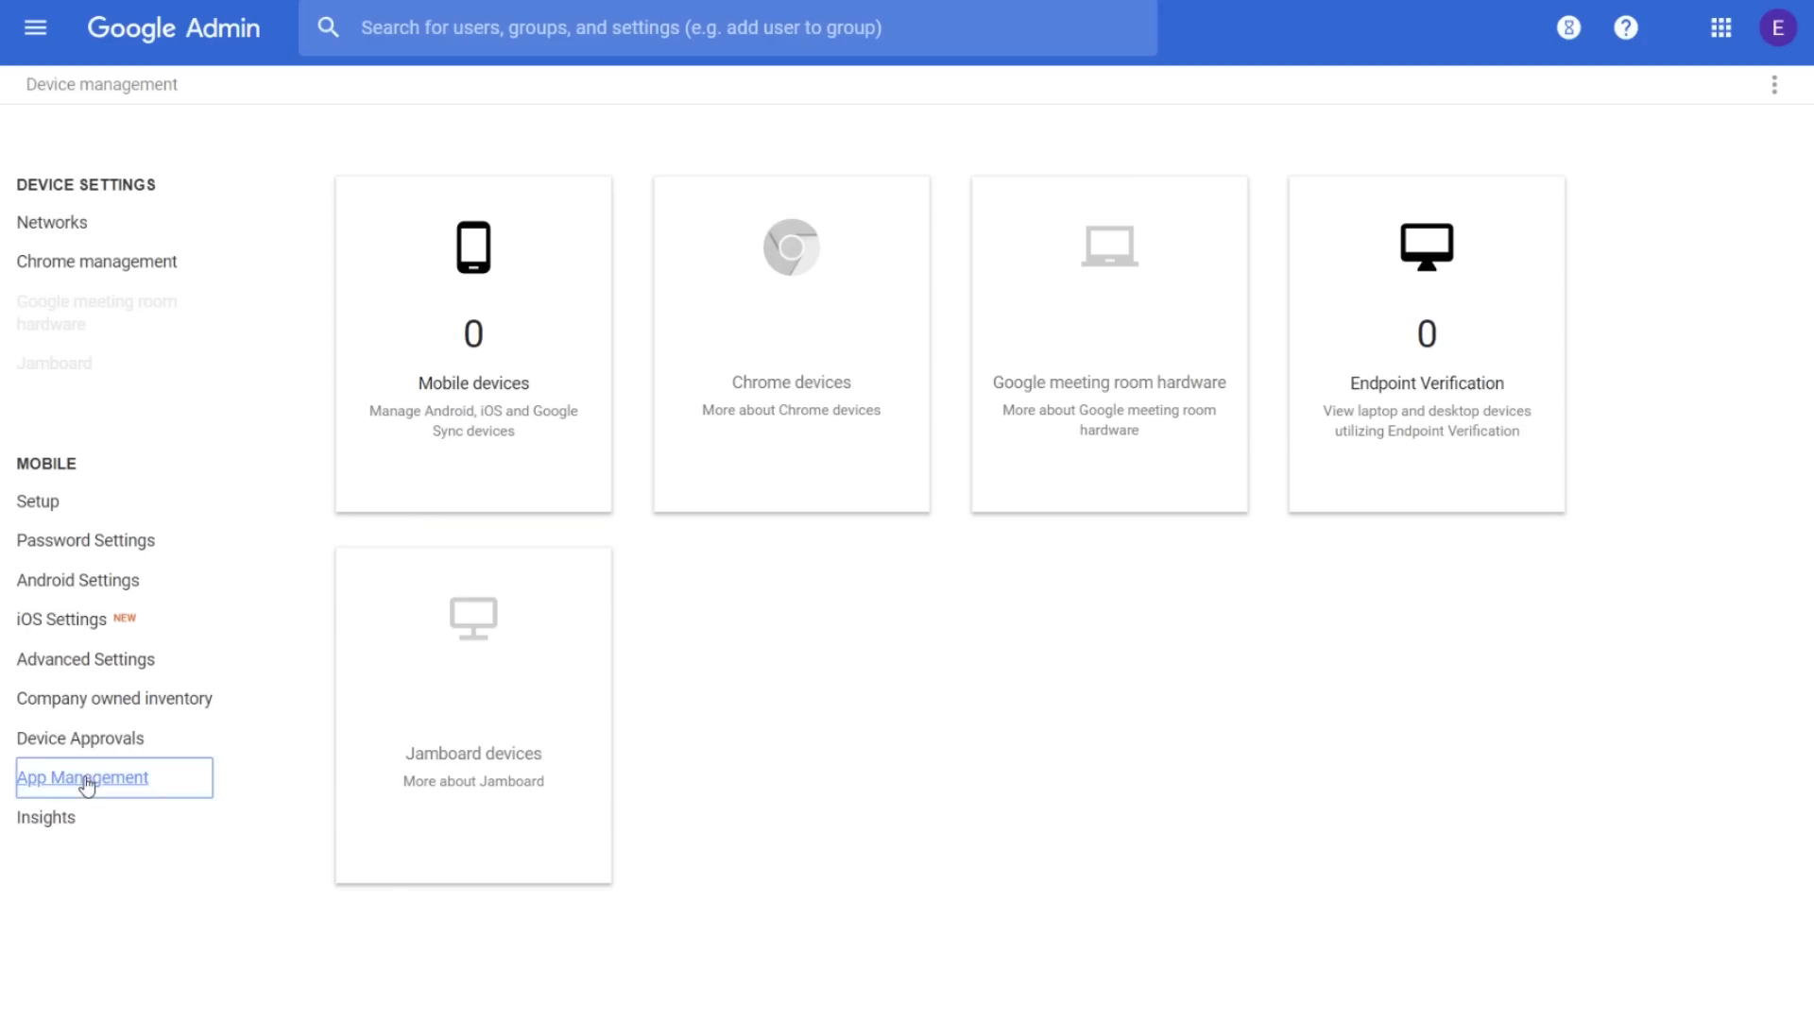
Reach the whitelisted Android apps list under App Management and start adding a new app.
click(82, 777)
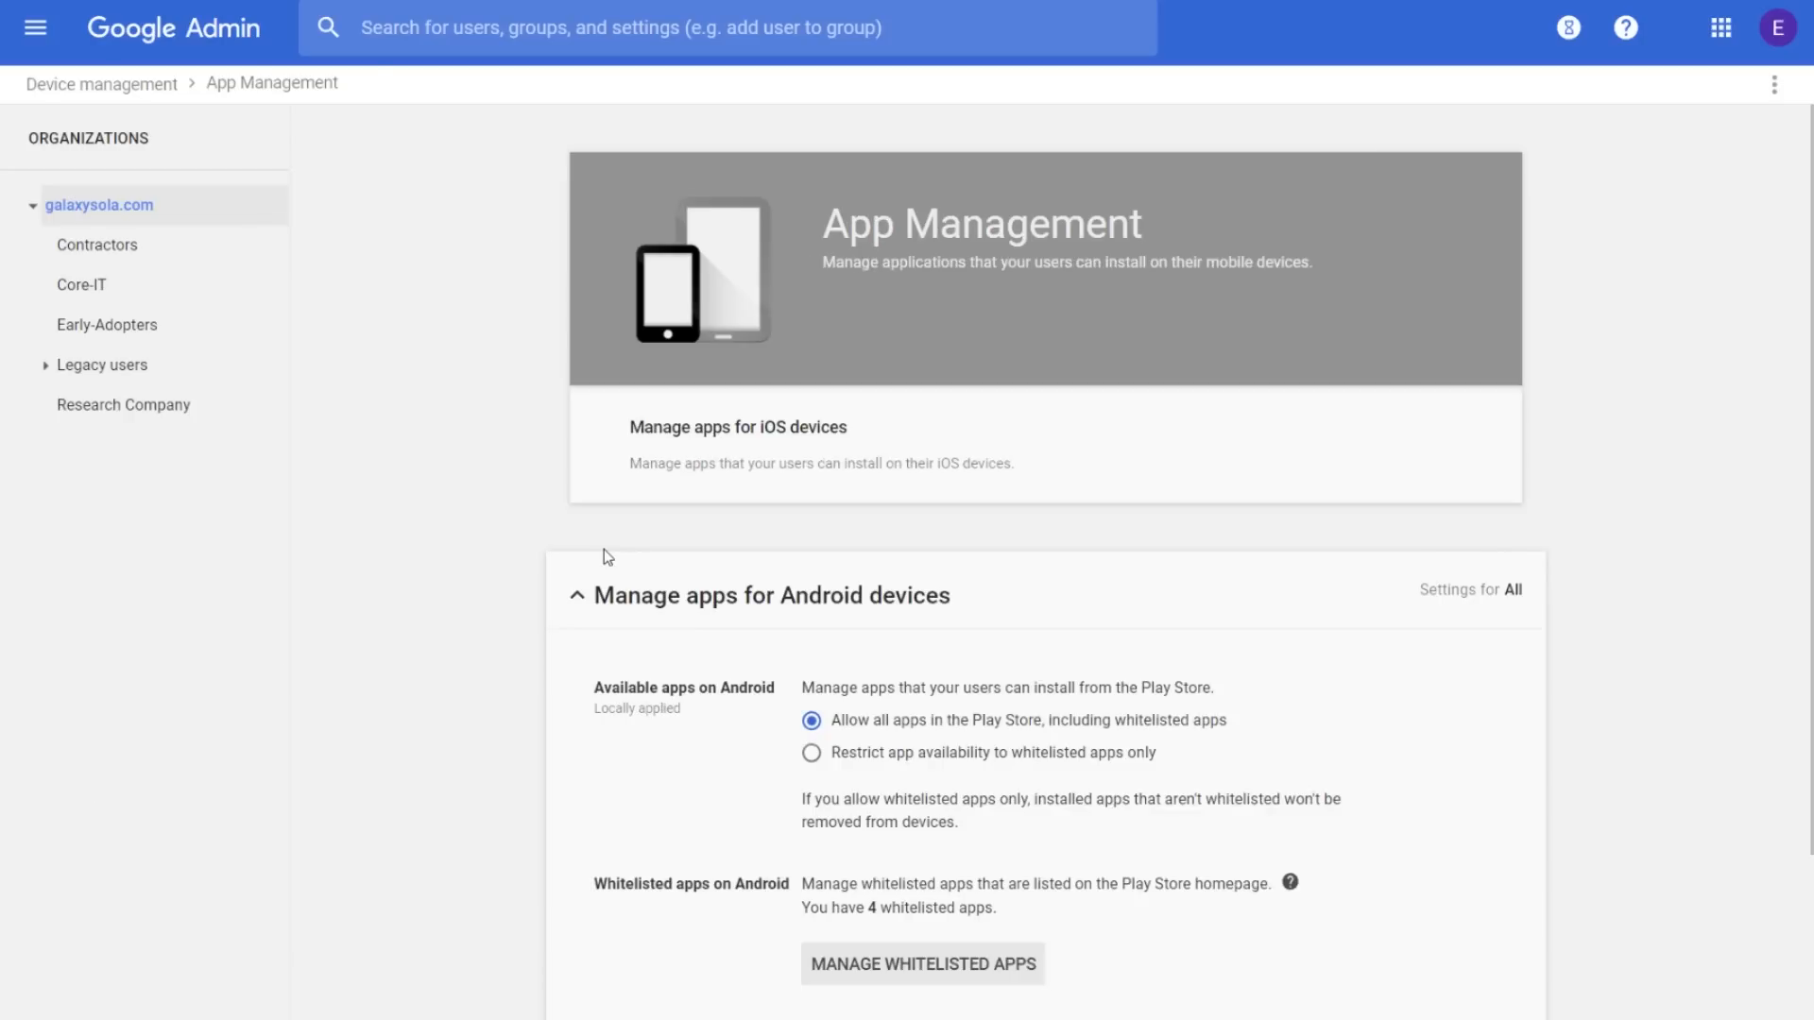
scroll(down, 3)
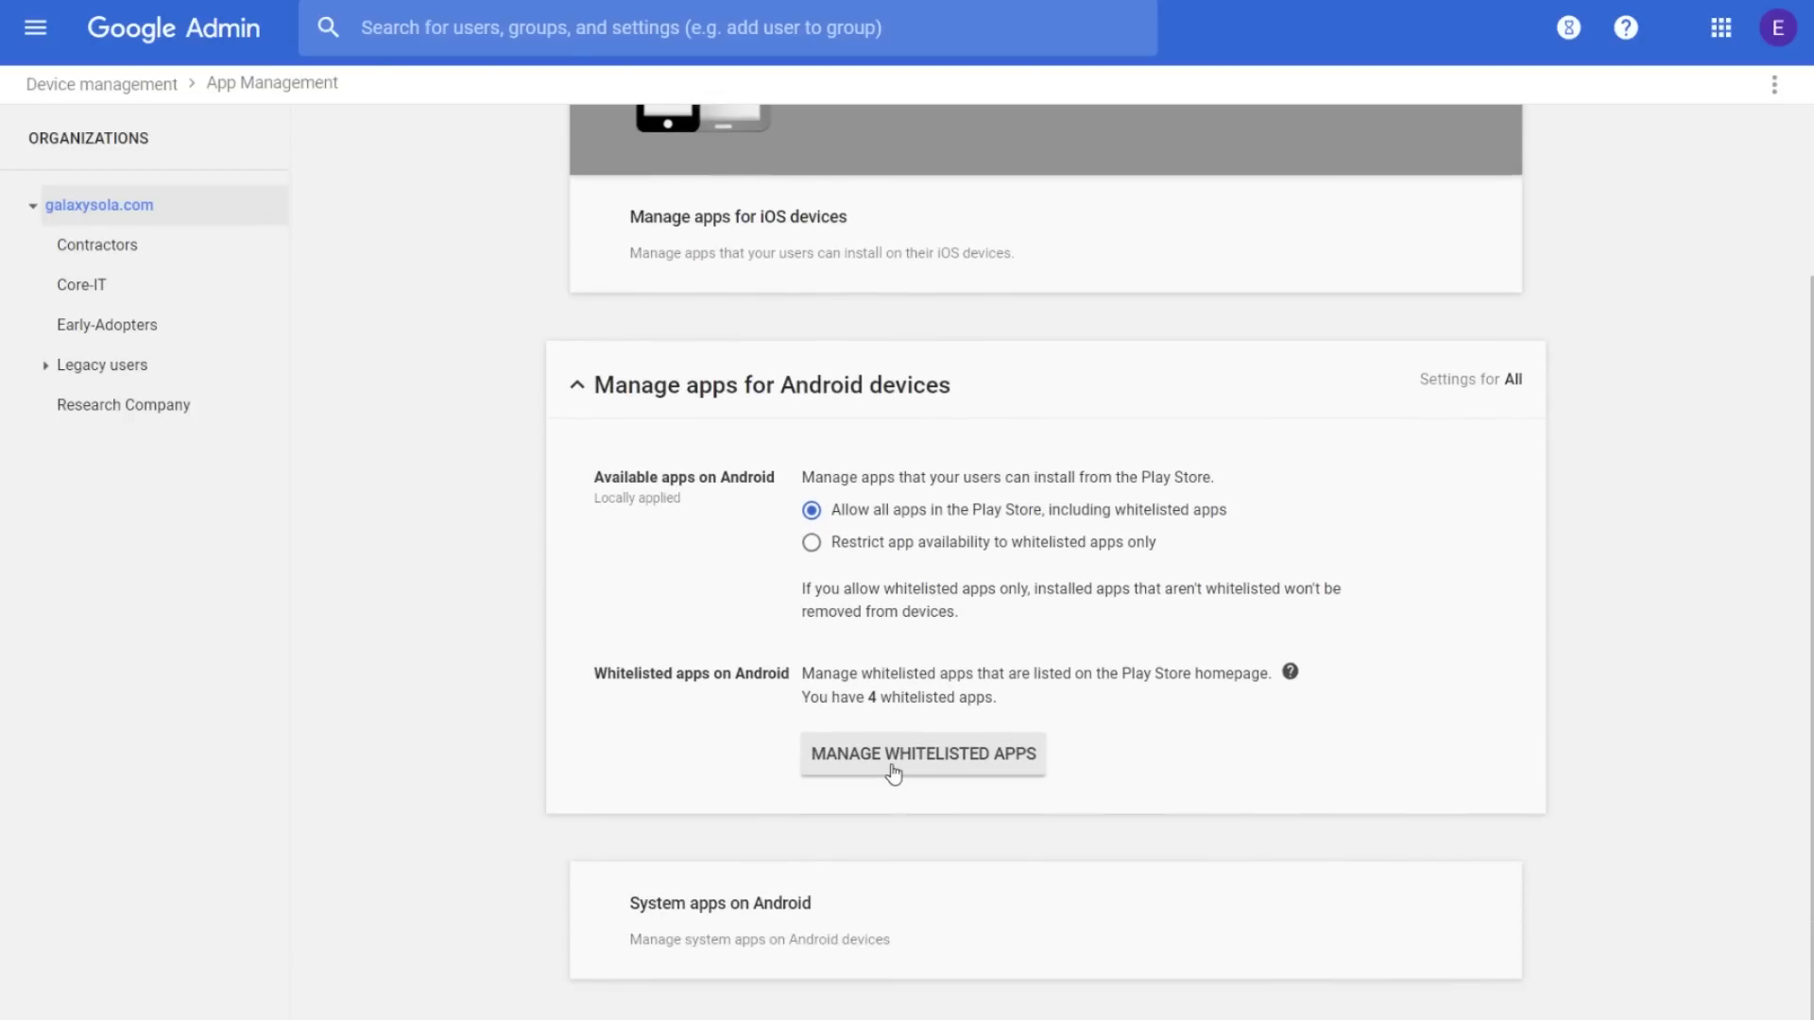
click(922, 753)
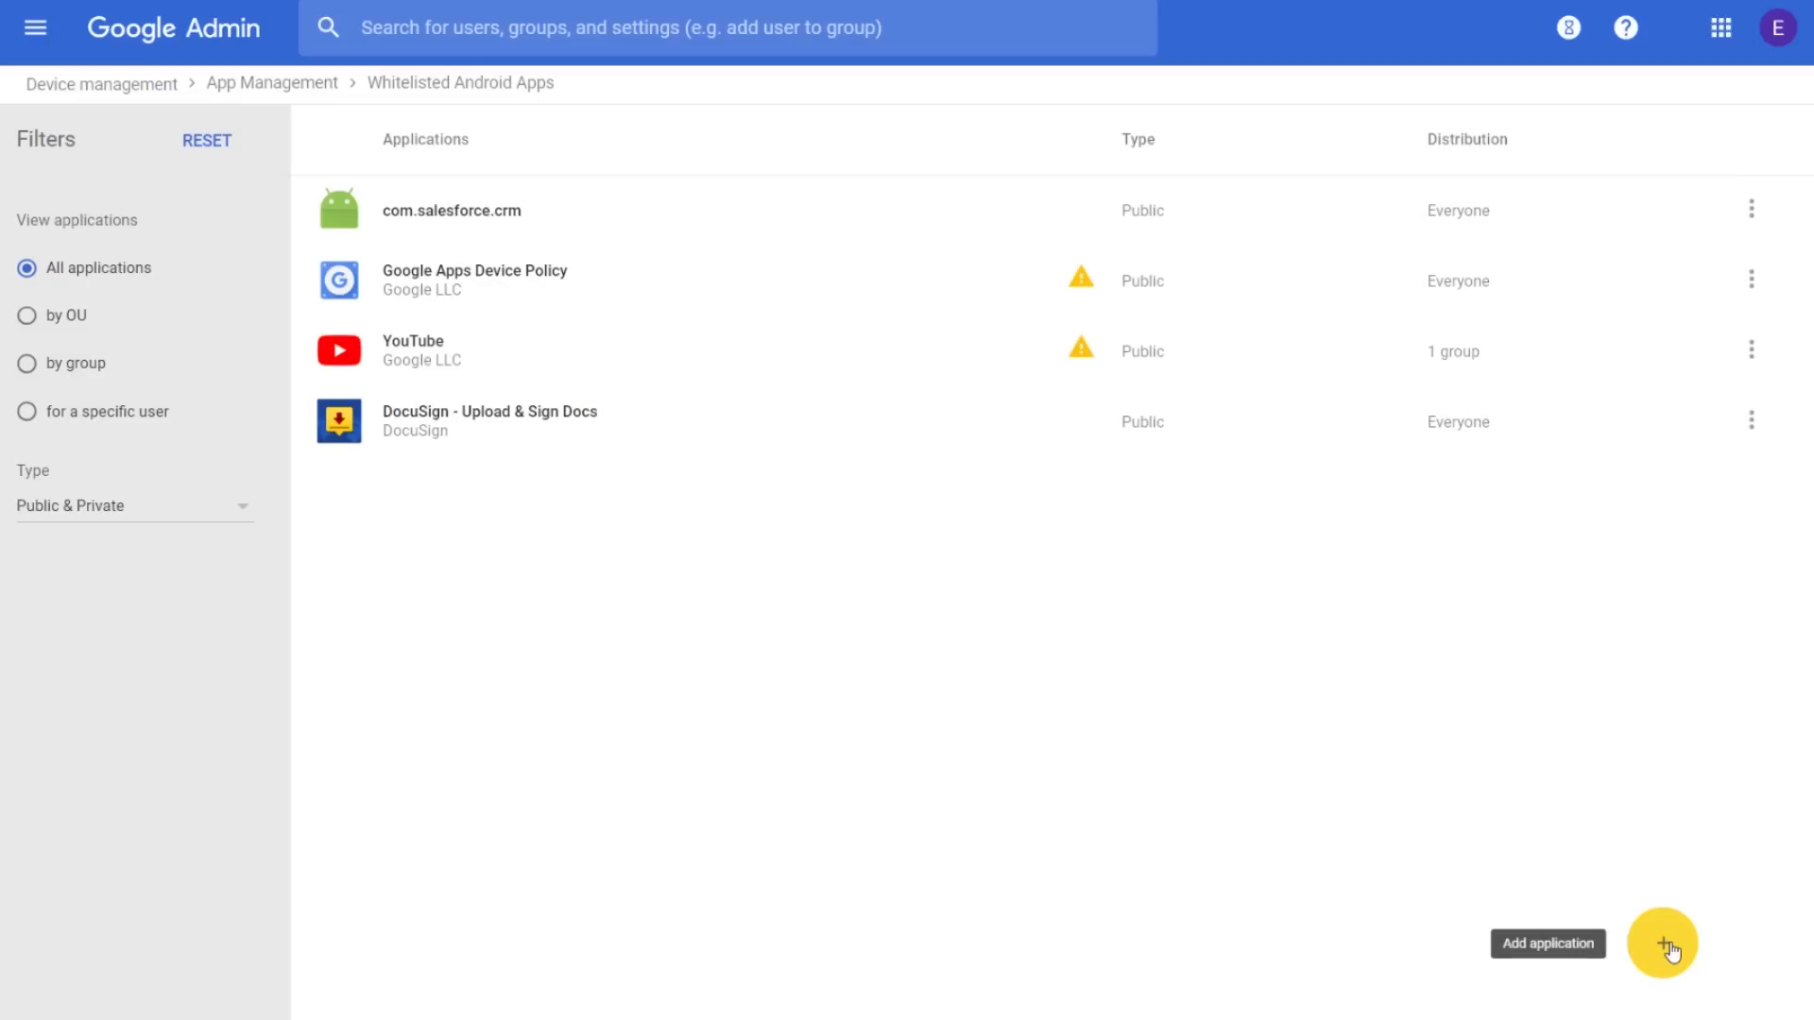
click(1663, 942)
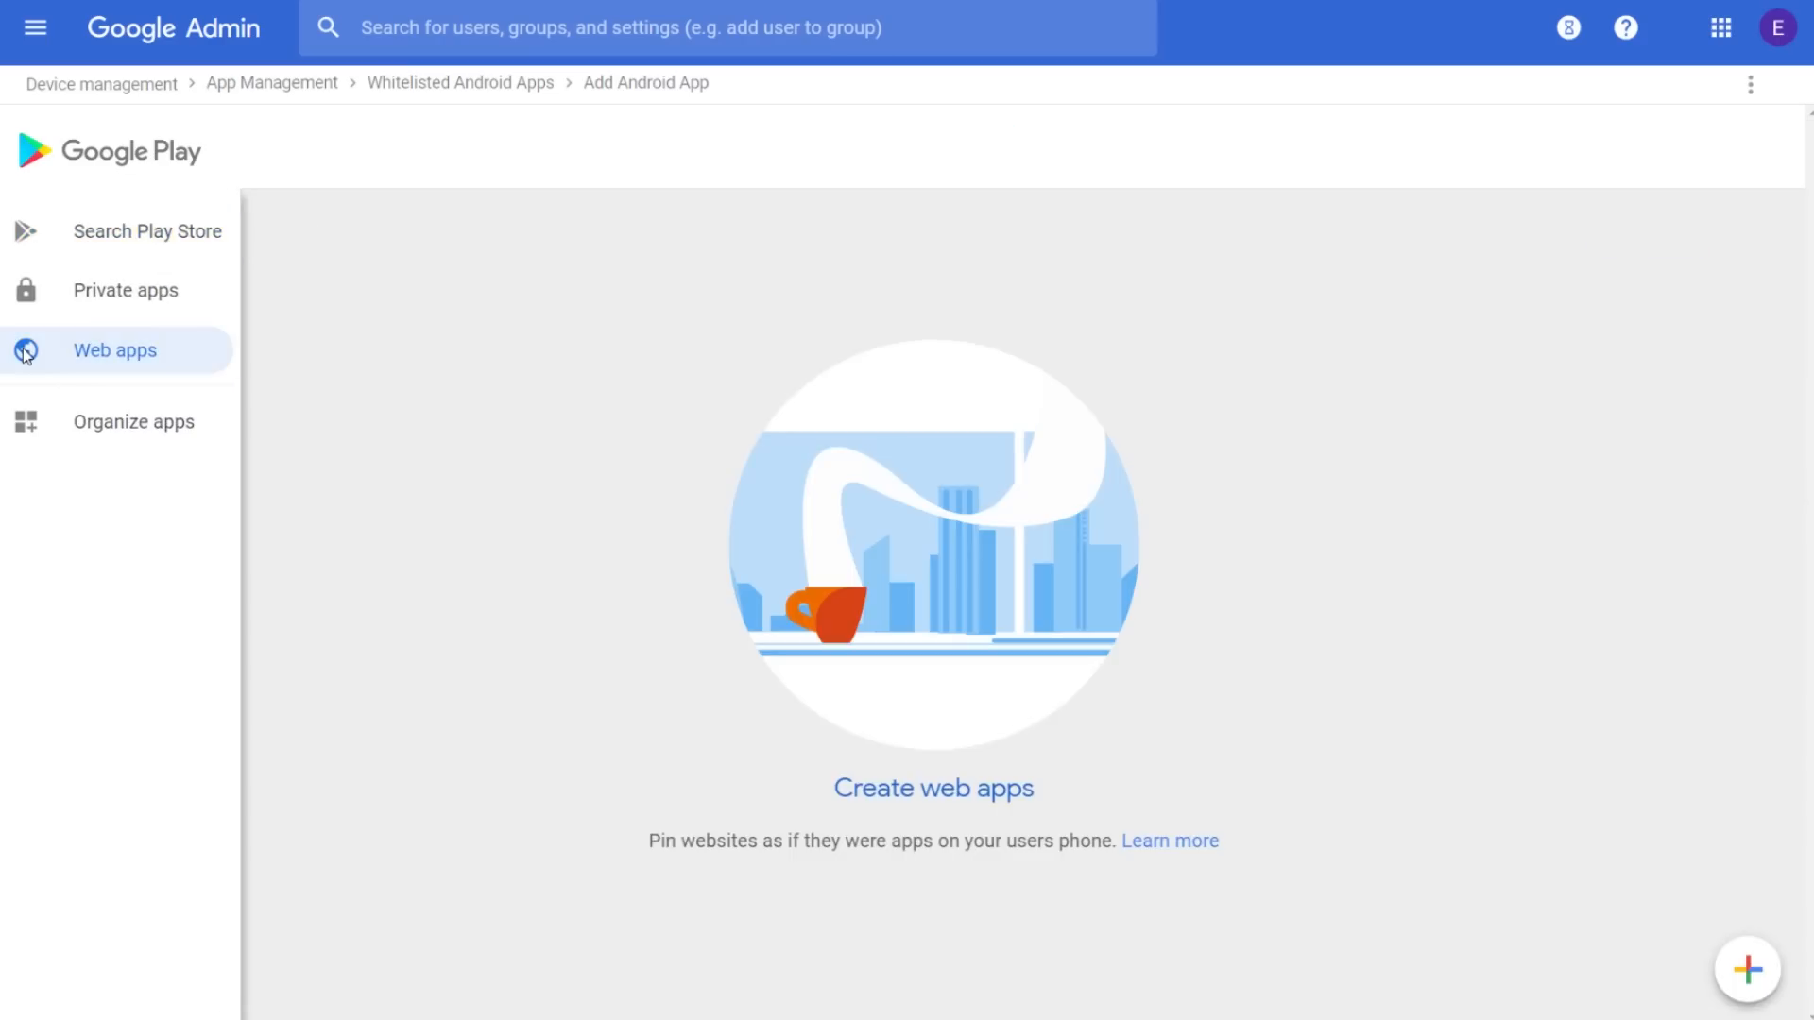